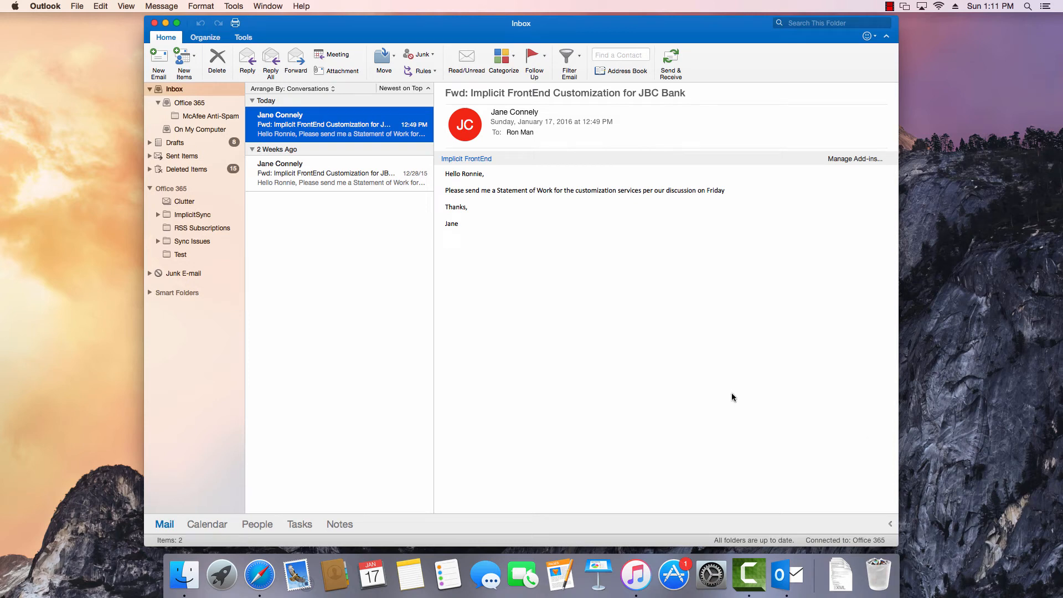
mouse_move(702, 377)
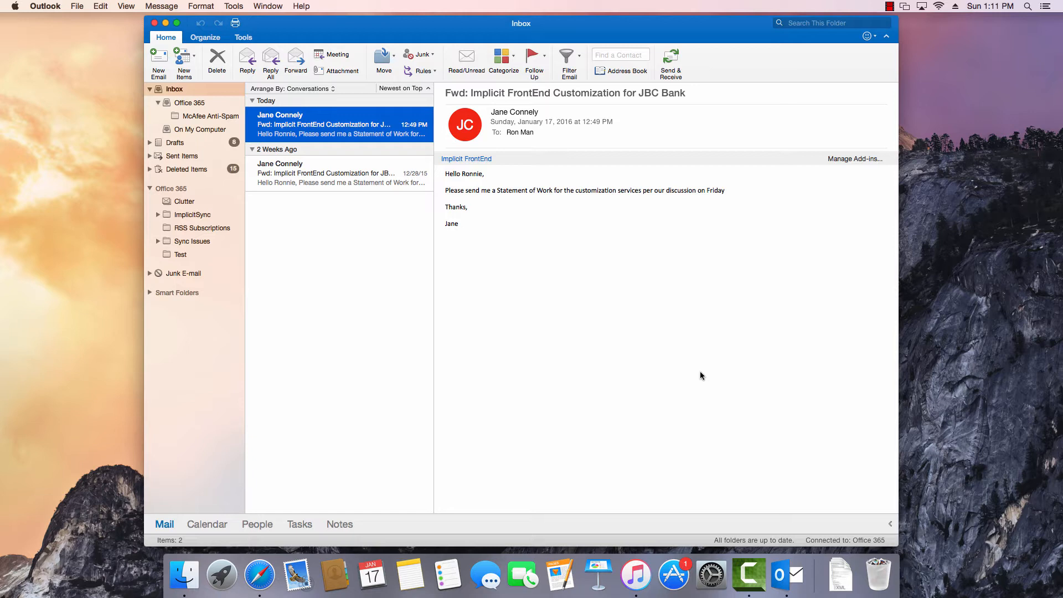
mouse_move(700, 372)
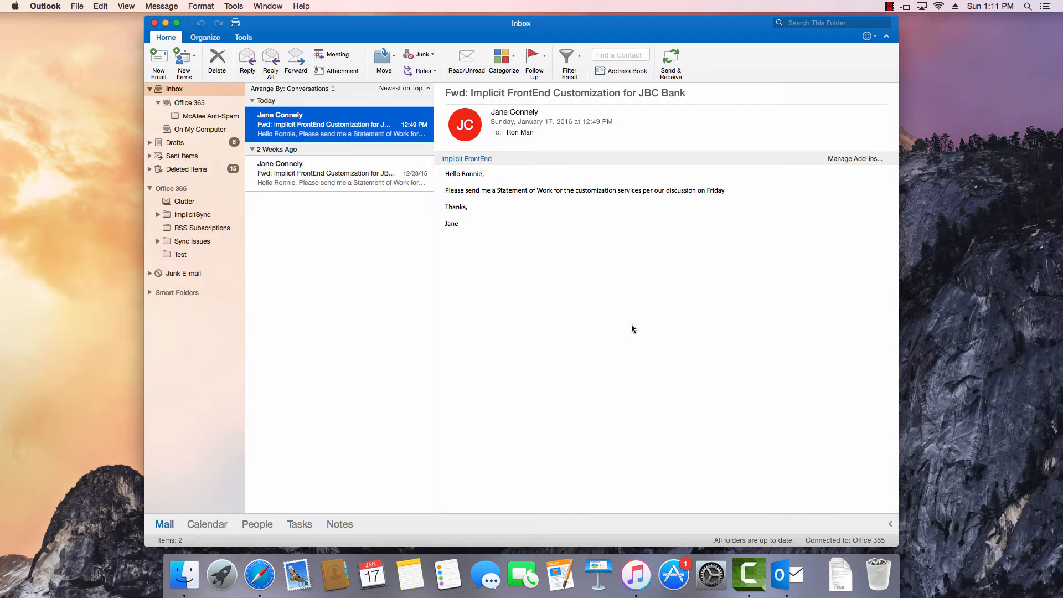
mouse_move(632, 325)
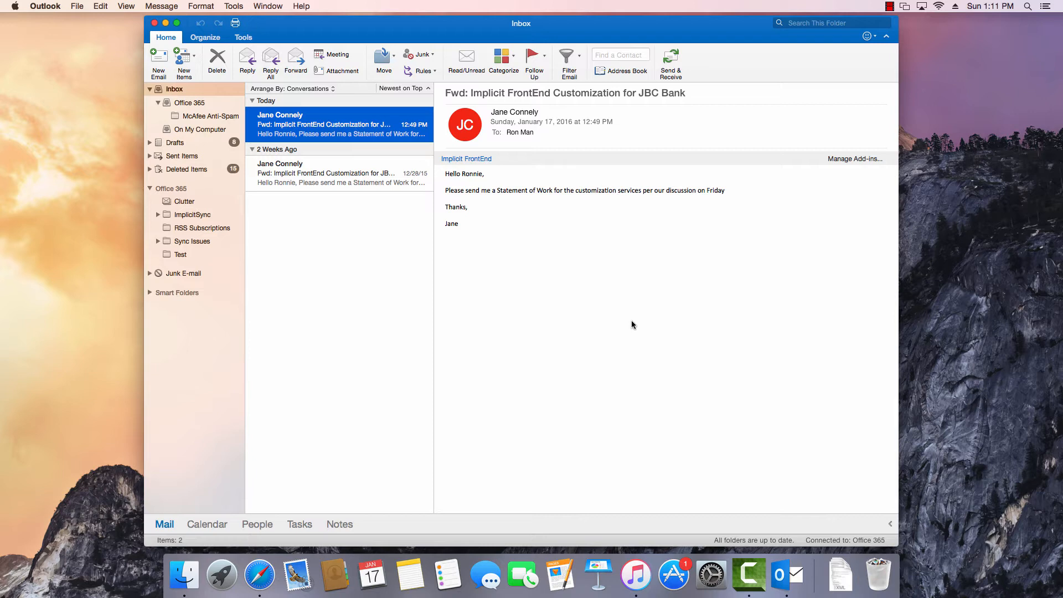
mouse_move(636, 325)
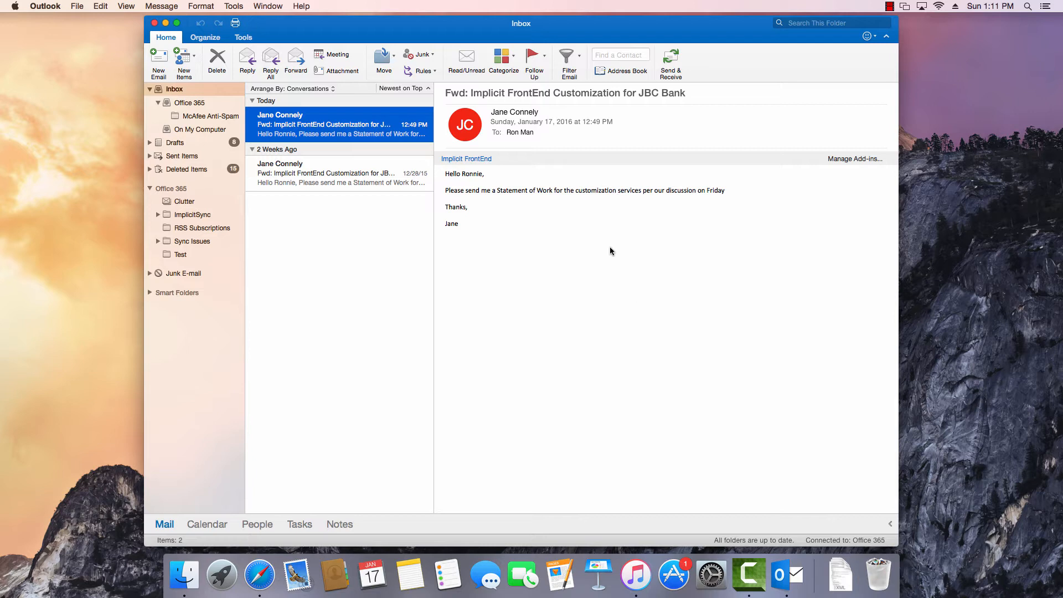
mouse_move(484, 184)
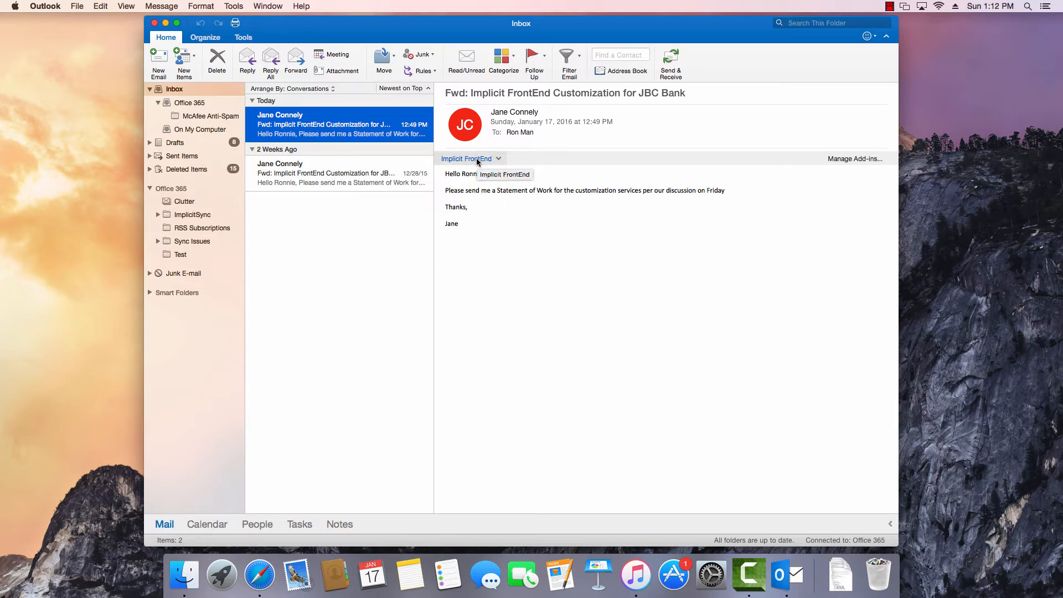
Open the Implicit FrontEnd details and expand the sender's opportunities and cases lists
left_click(470, 158)
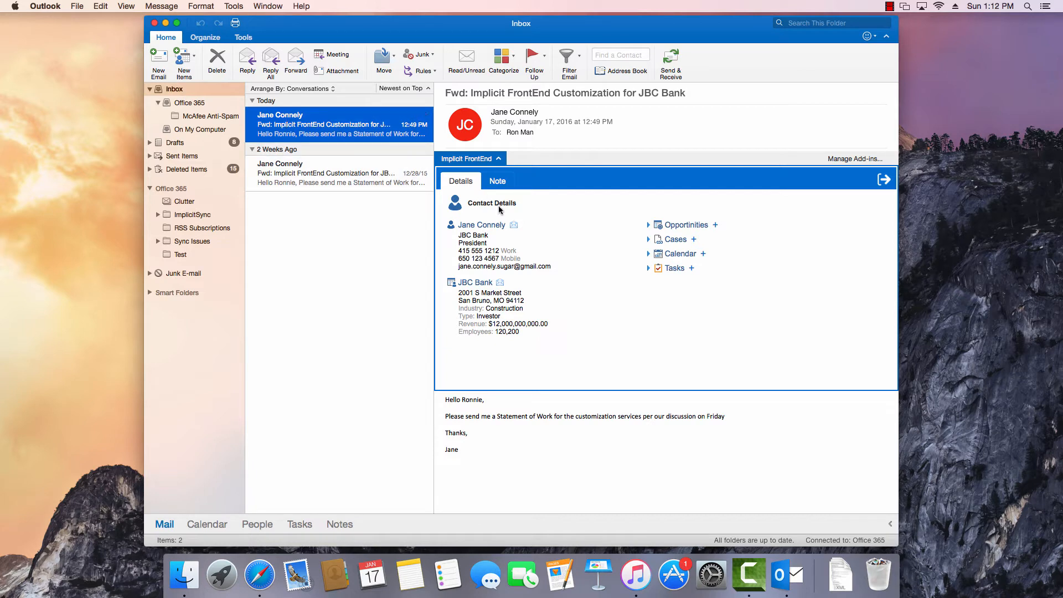
mouse_move(751, 339)
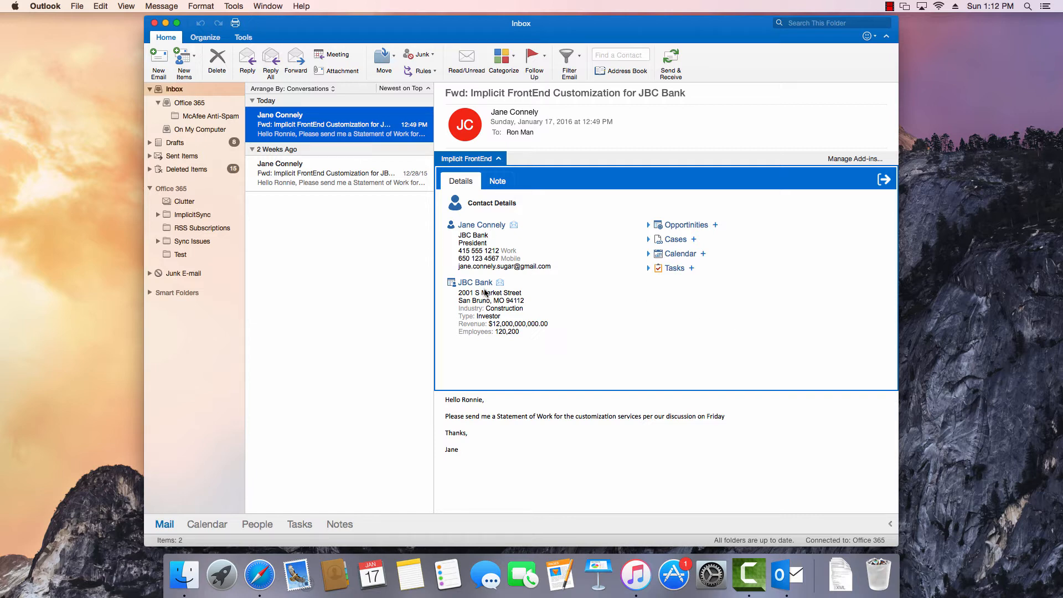
mouse_move(648, 229)
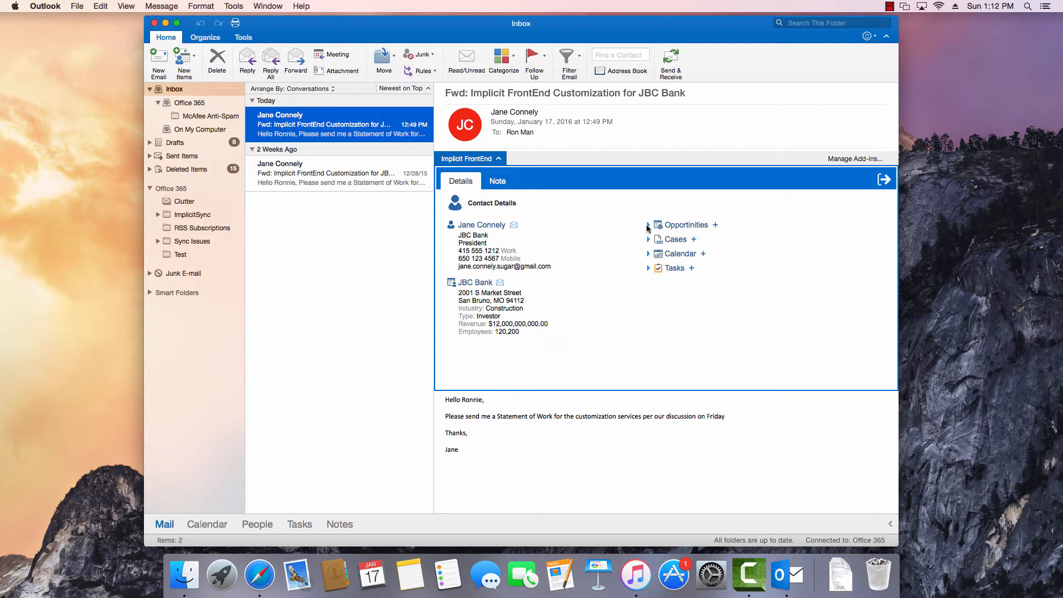
left_click(649, 224)
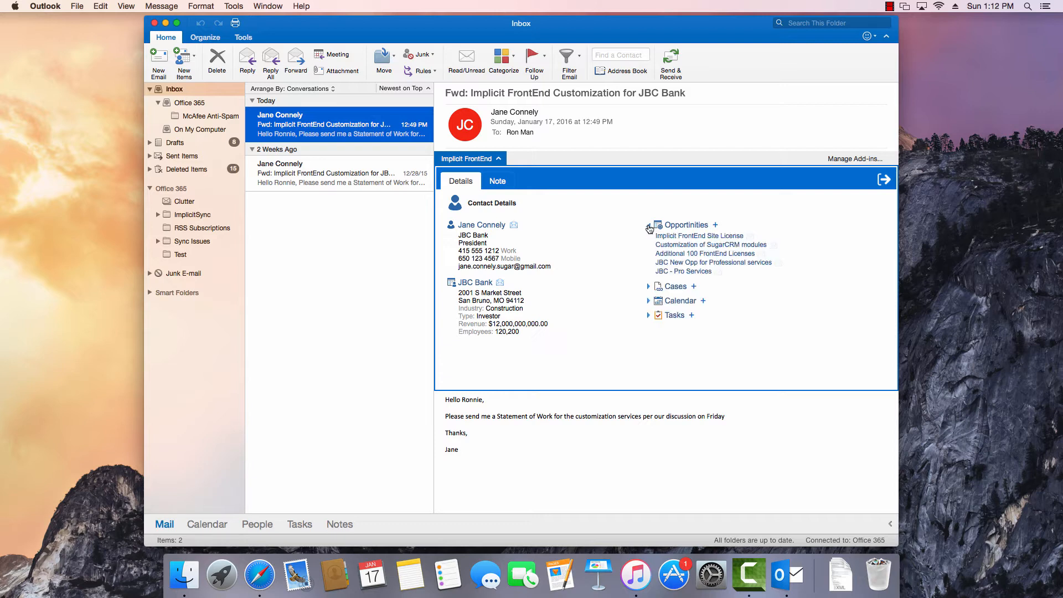
mouse_move(612, 252)
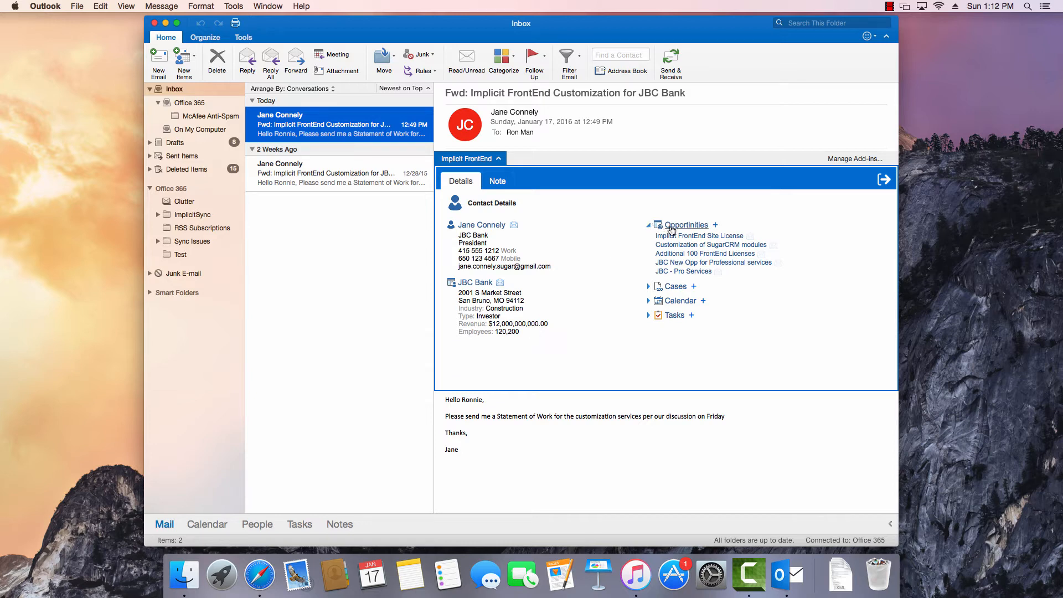
left_click(648, 286)
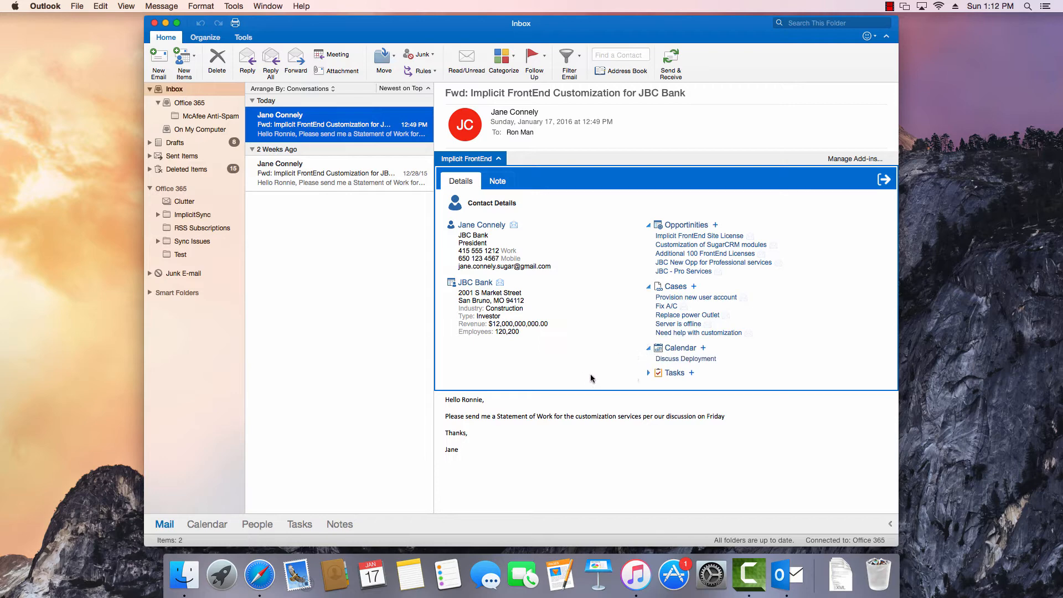
mouse_move(580, 376)
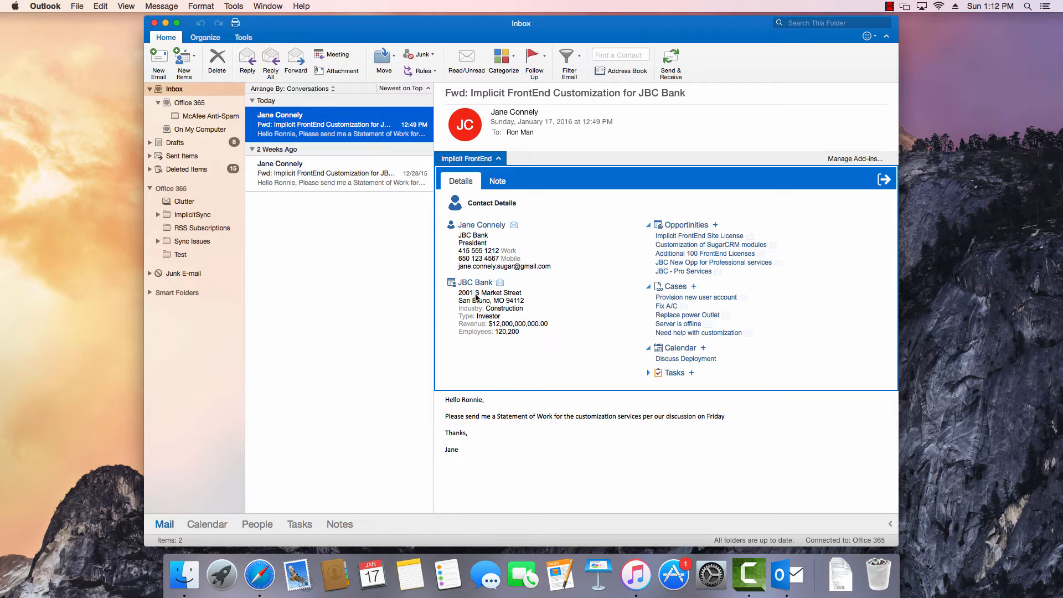
mouse_move(475, 283)
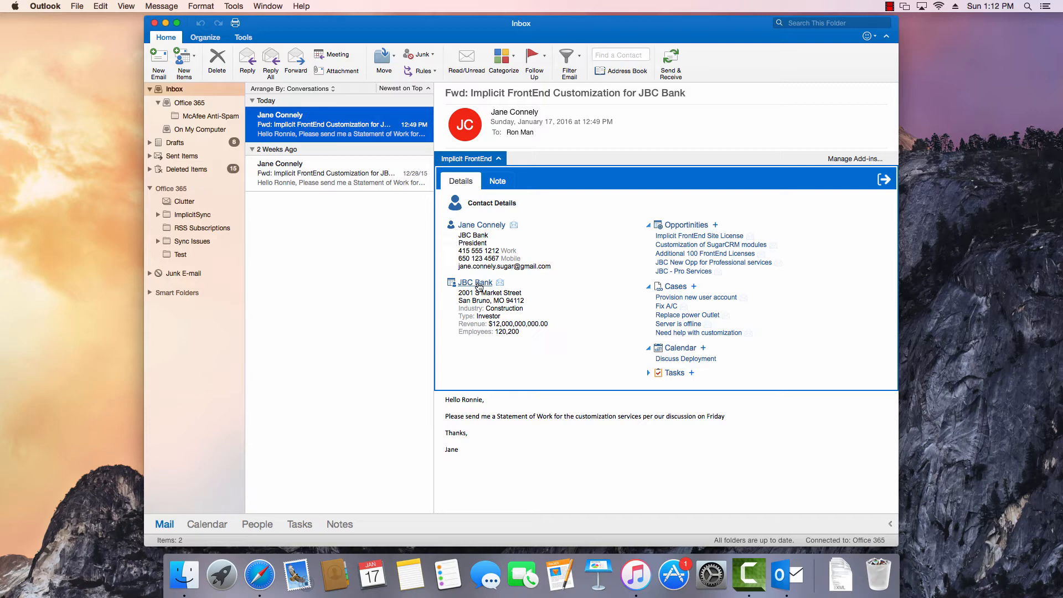
left_click(475, 282)
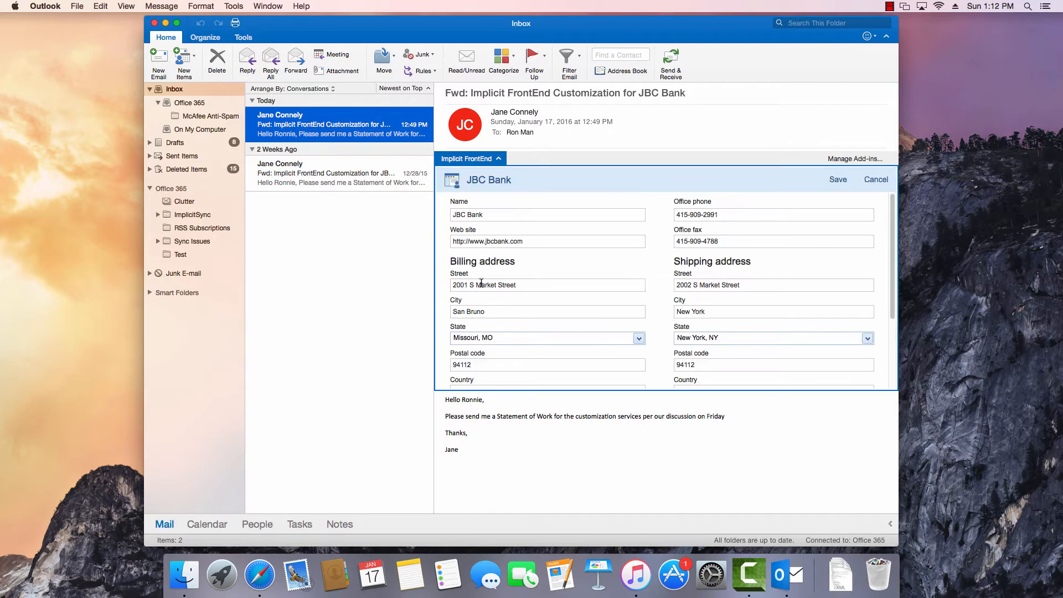
left_click(773, 214)
type("2")
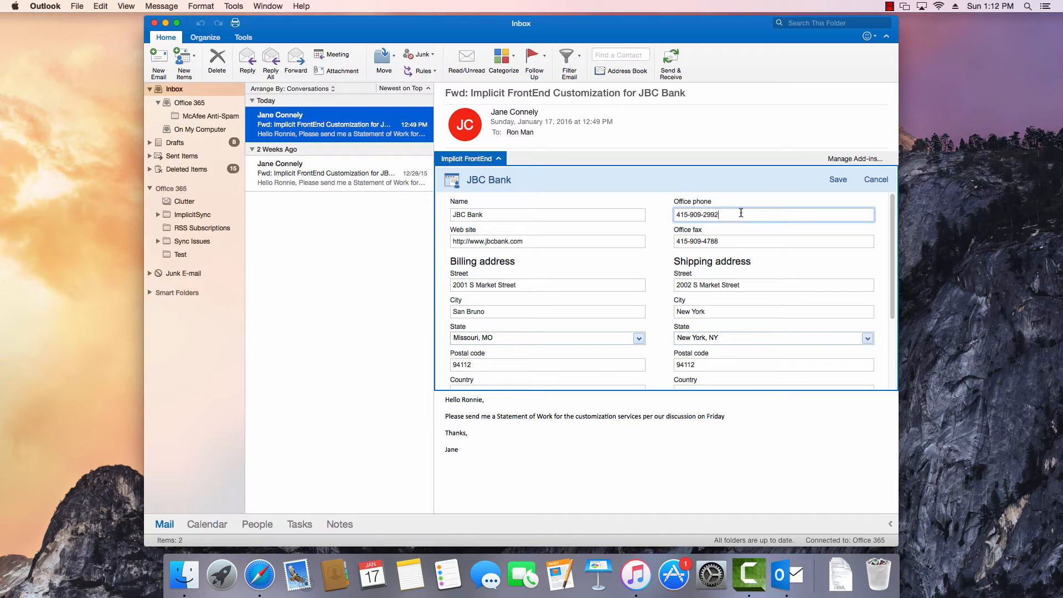
left_click(838, 178)
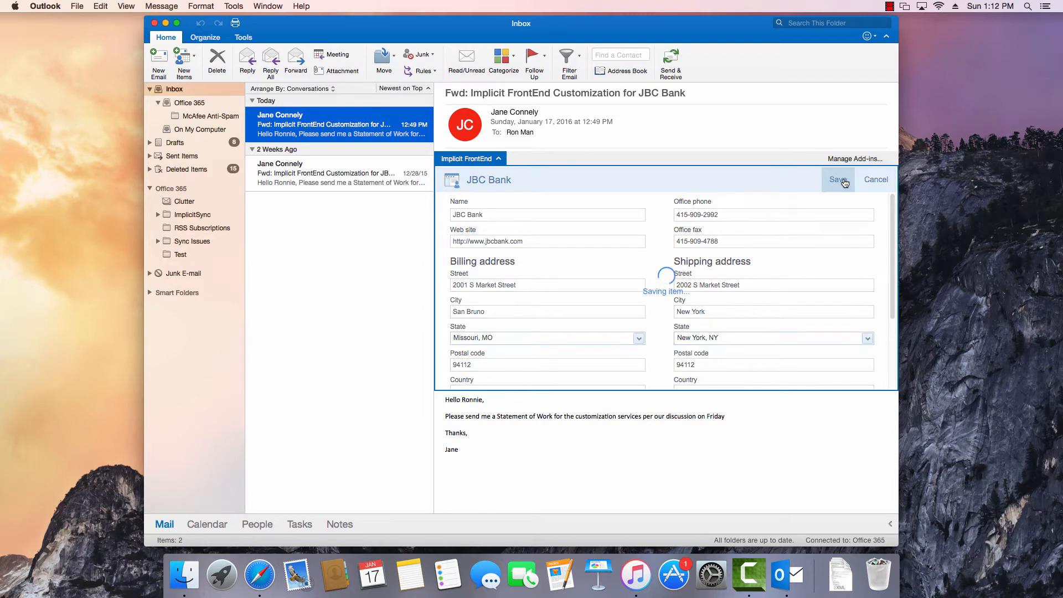
left_click(838, 179)
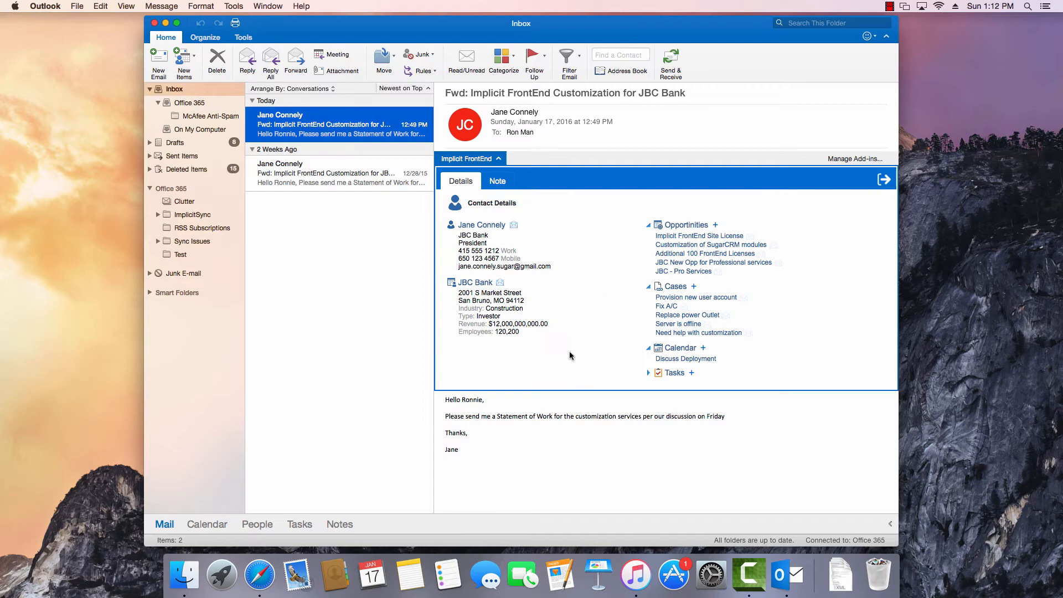
mouse_move(691, 243)
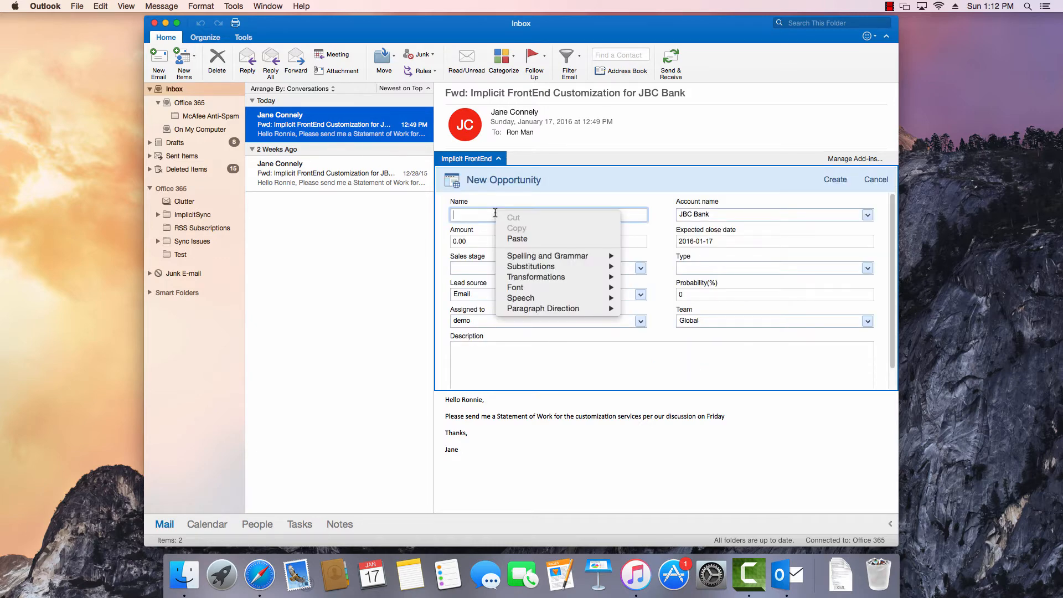
Enter opportunity name 'Great Opportunity', amount 10000, and sales stage Qualification
type("Great Opportunity")
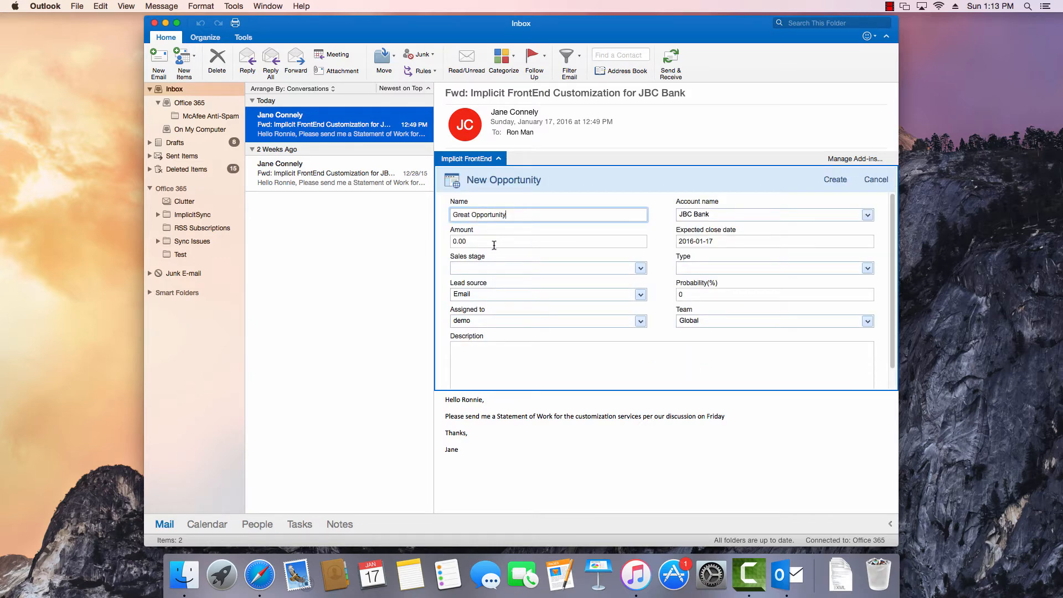
left_click(529, 241)
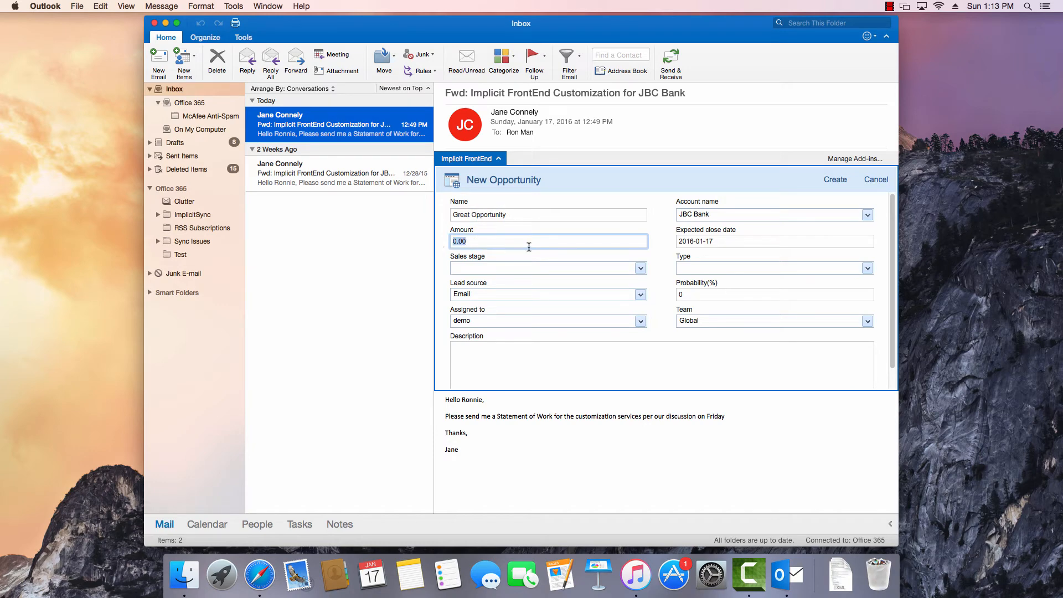
type("10000")
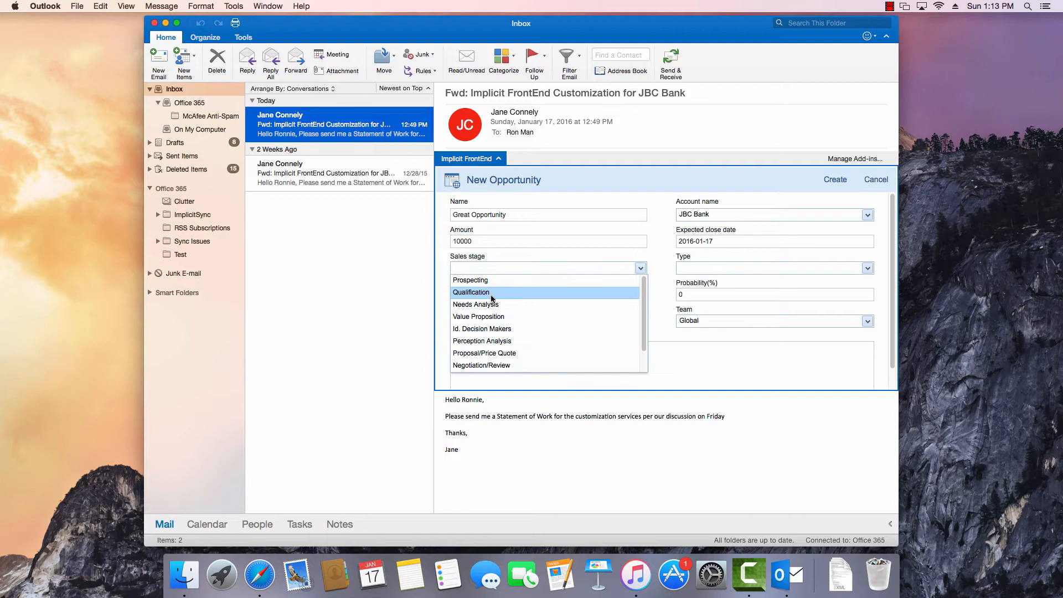
left_click(471, 292)
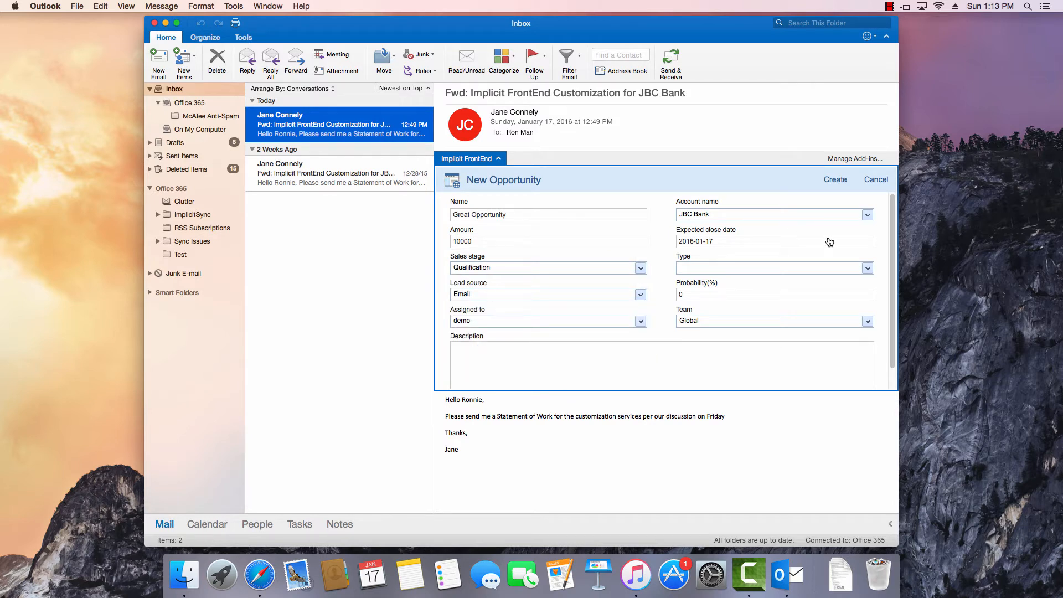
Set close date 2016-01-27, type Existing Business, enter 50, and create the opportunity
left_click(774, 242)
type("2")
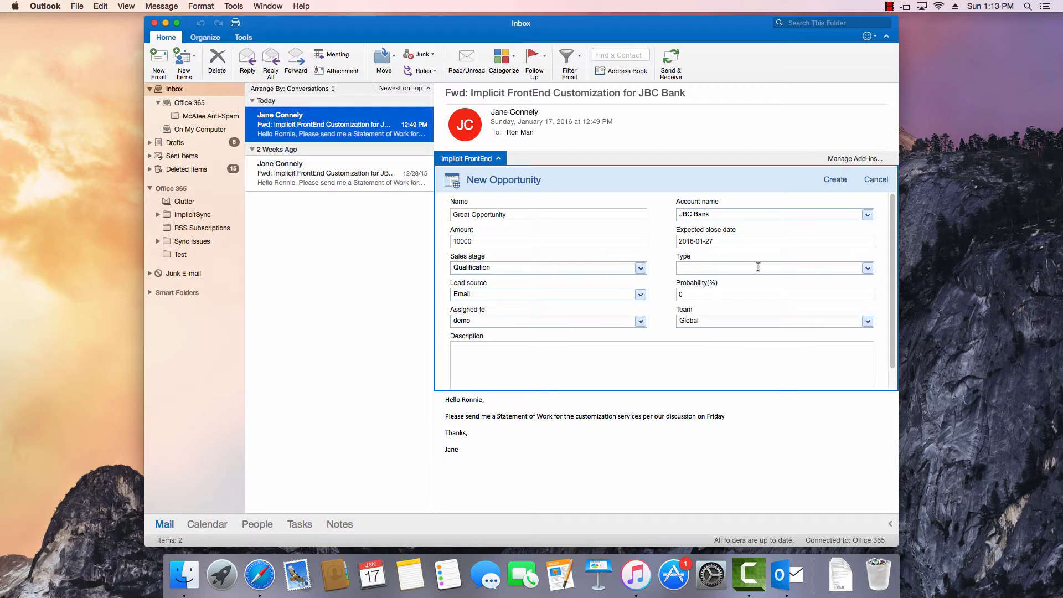
left_click(867, 267)
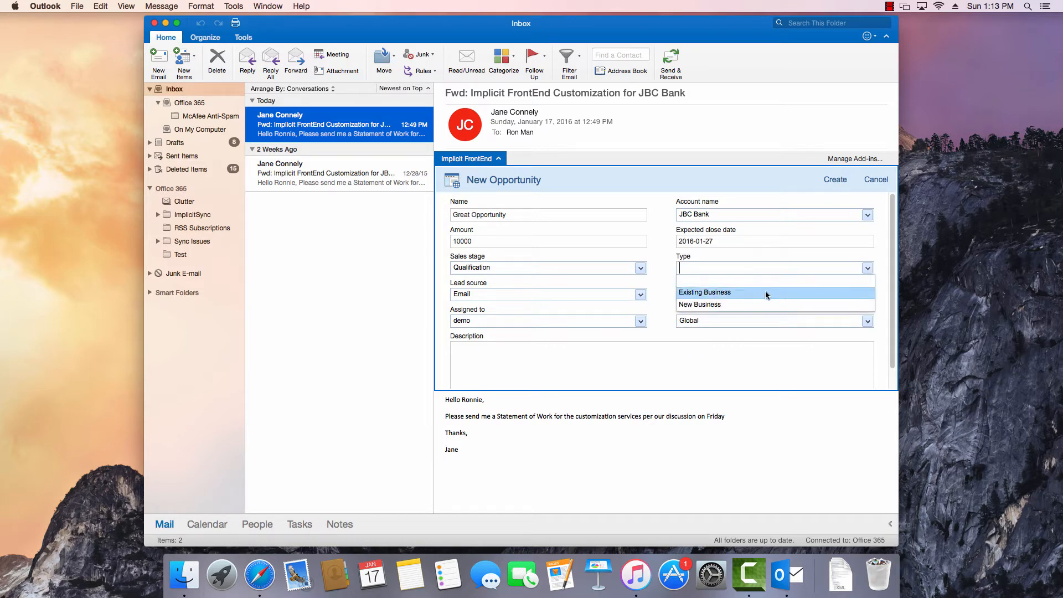
left_click(705, 292)
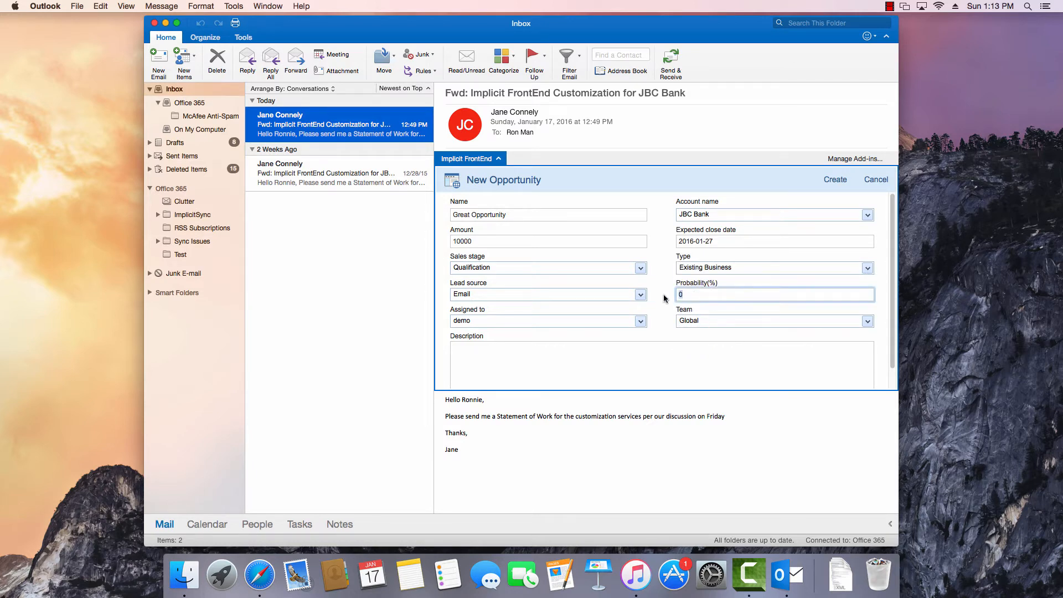
type("50")
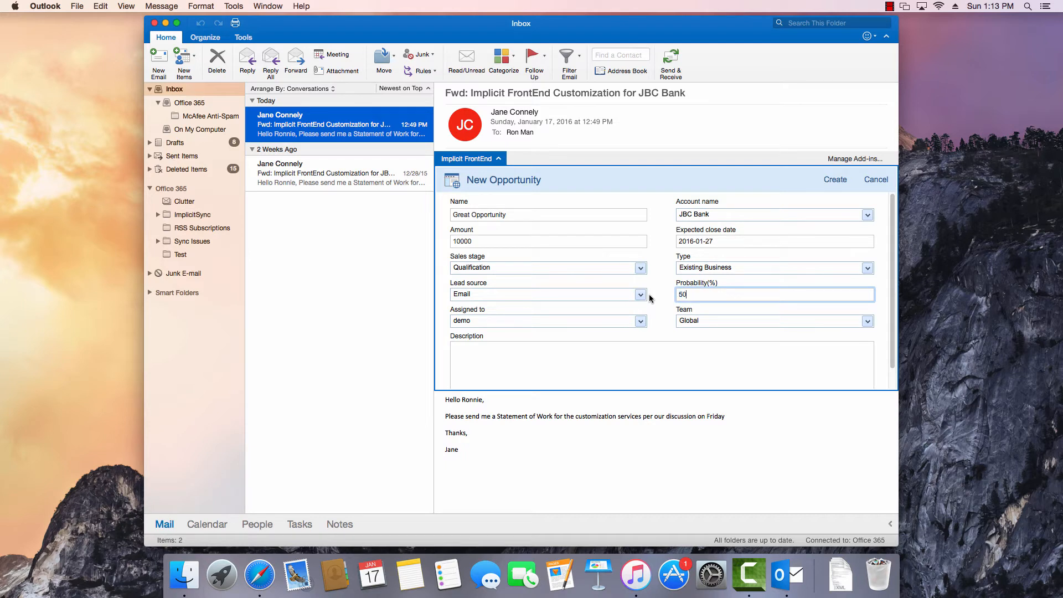
mouse_move(599, 178)
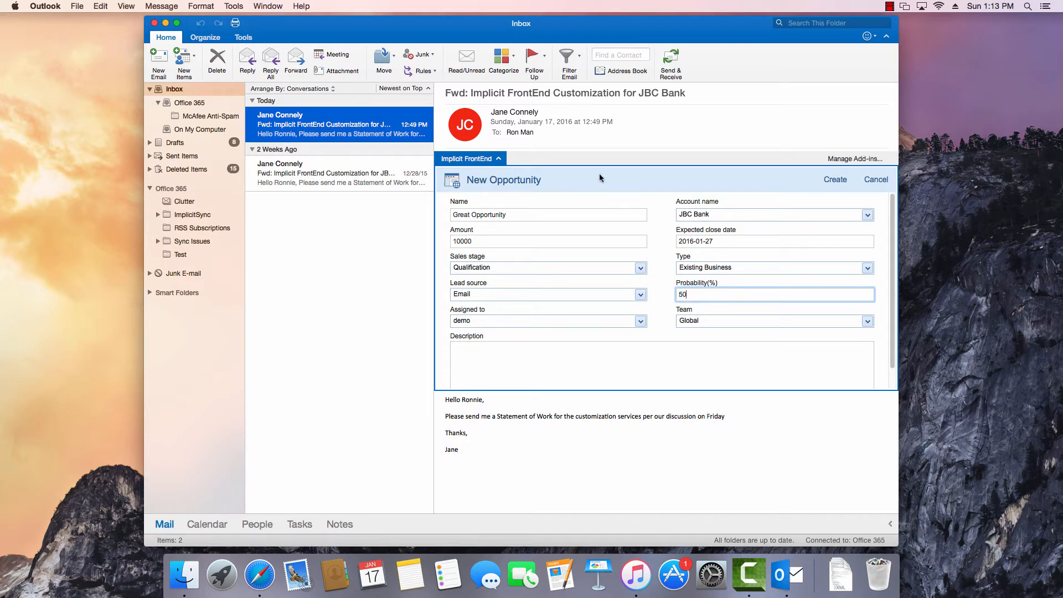
left_click(835, 179)
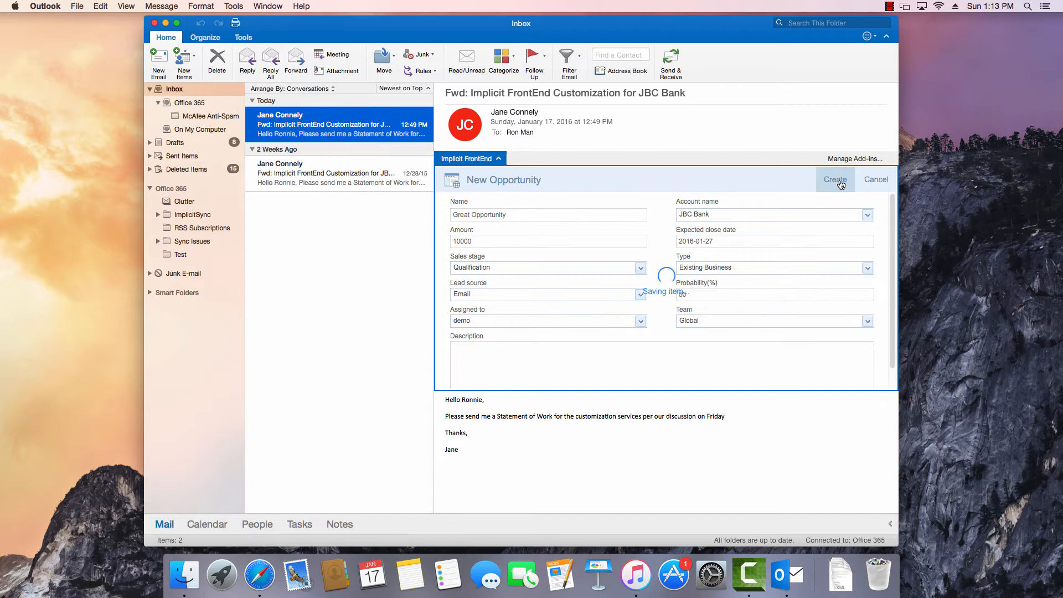
left_click(834, 179)
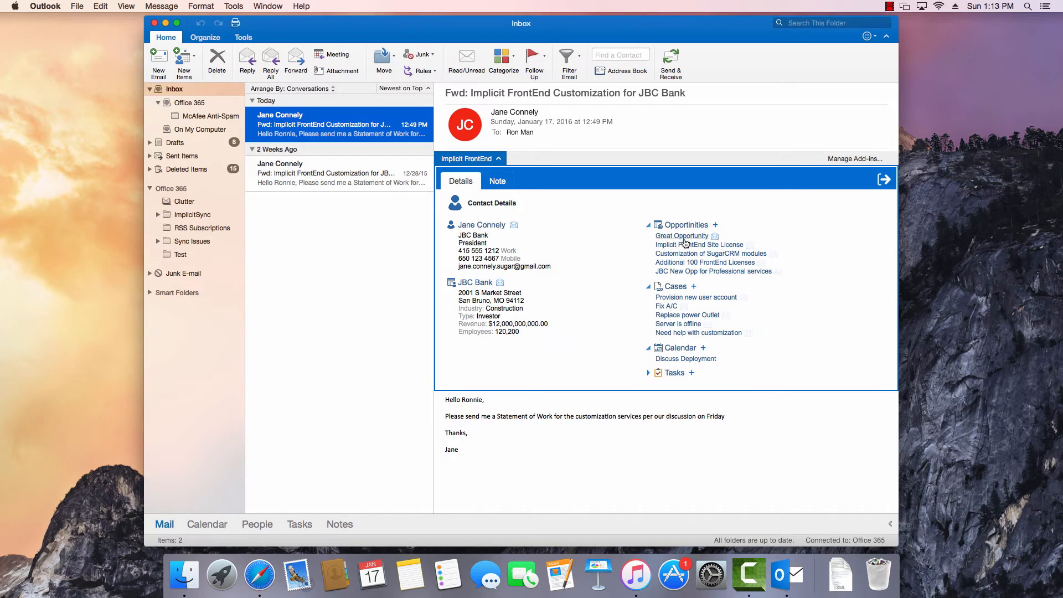
mouse_move(686, 242)
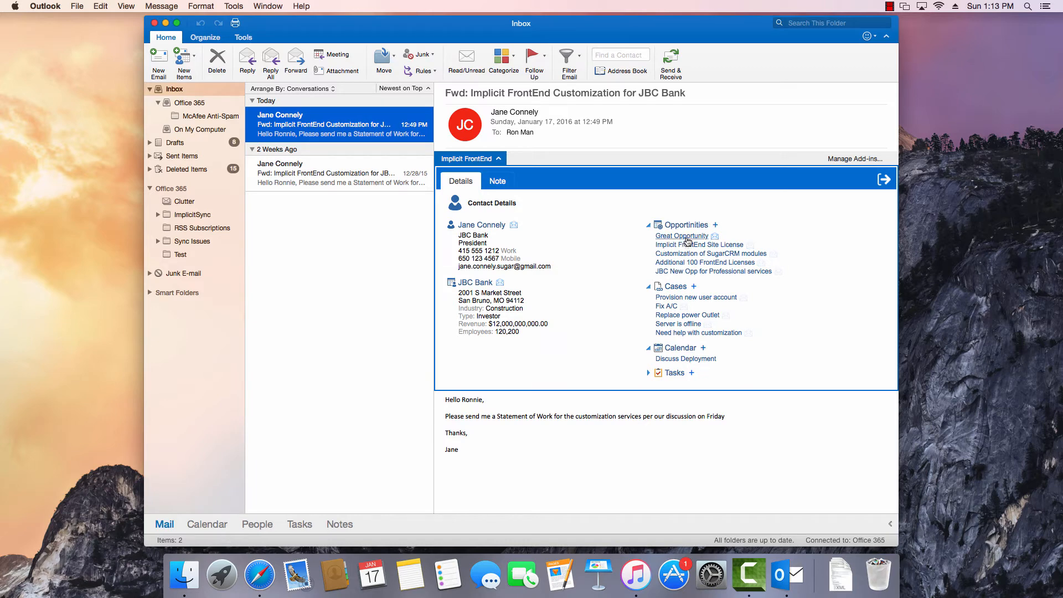
mouse_move(688, 242)
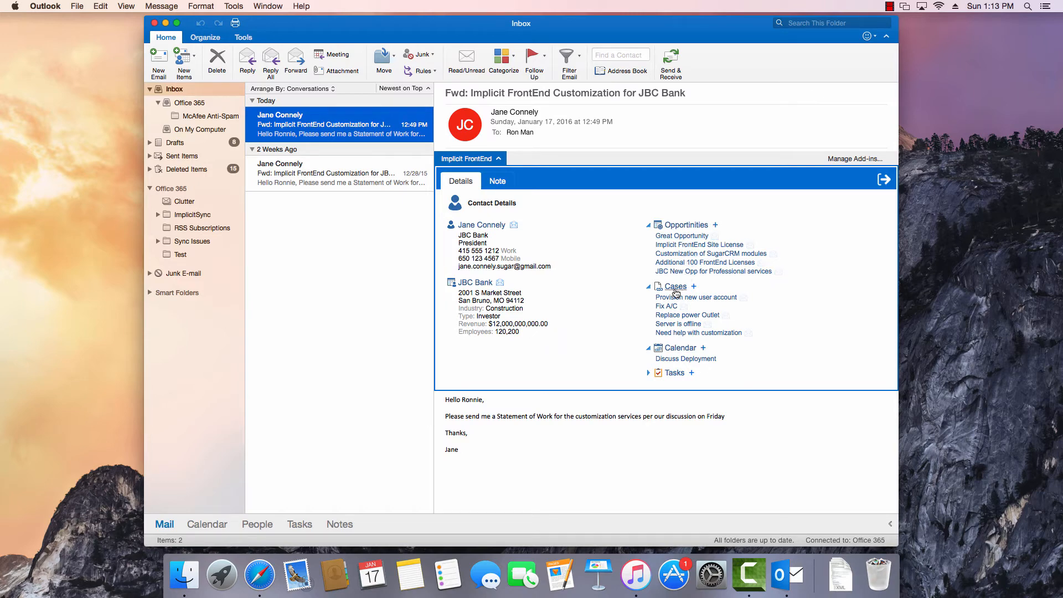
mouse_move(682, 353)
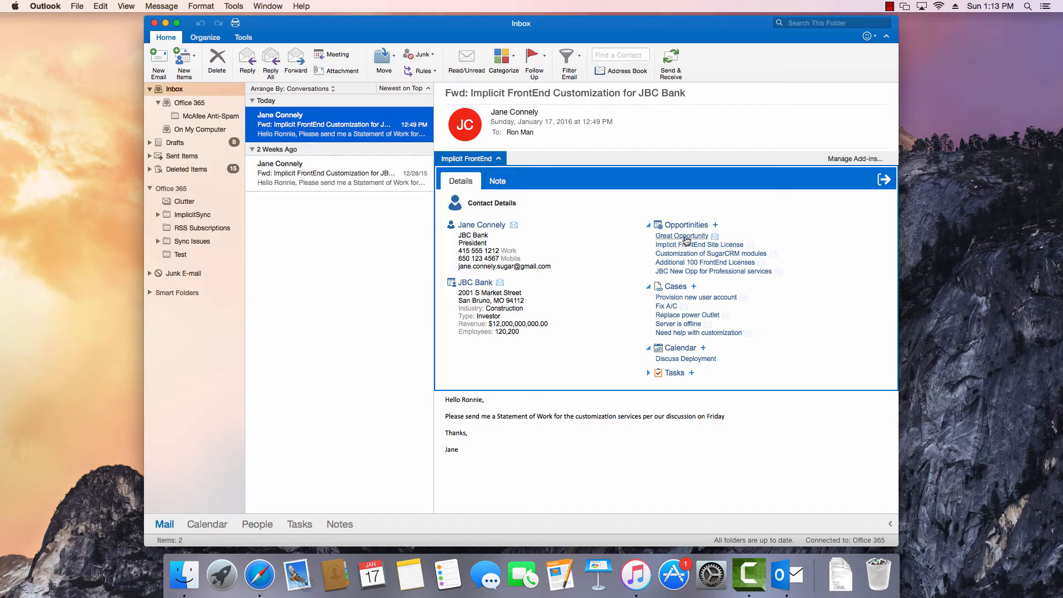
left_click(682, 235)
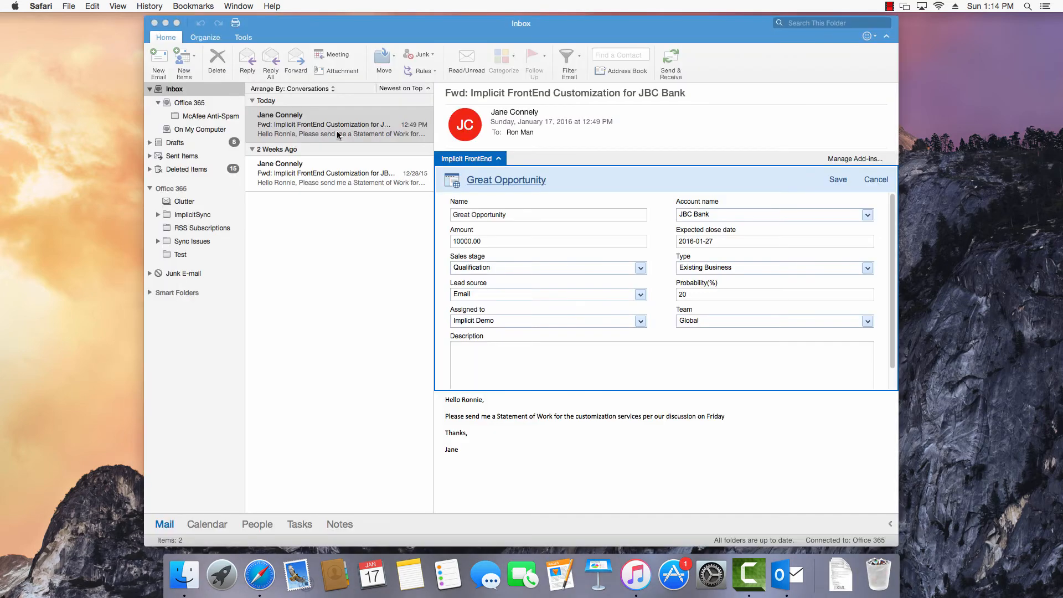
left_click(339, 124)
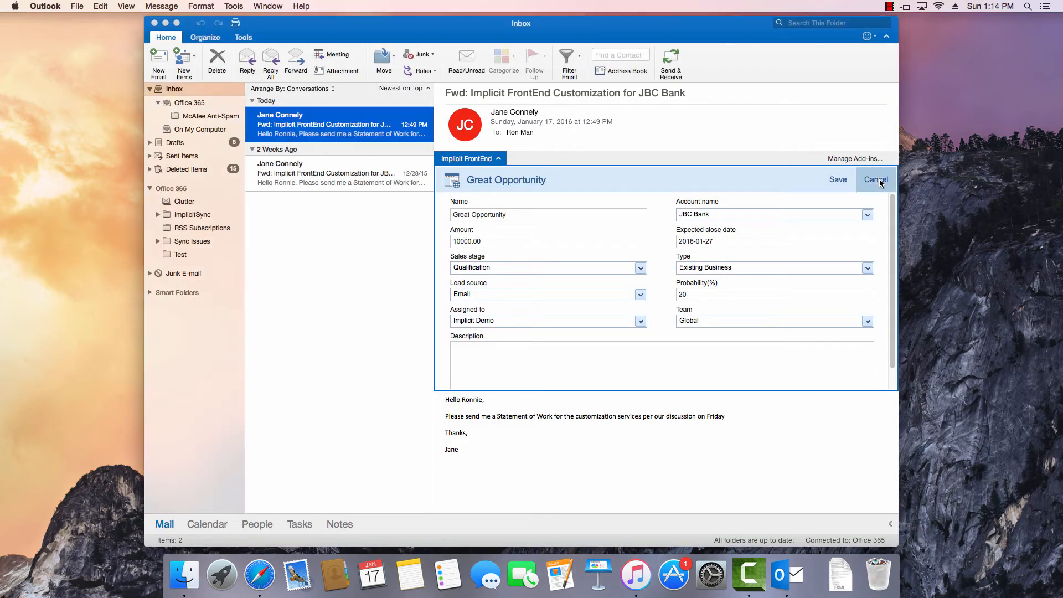
left_click(875, 179)
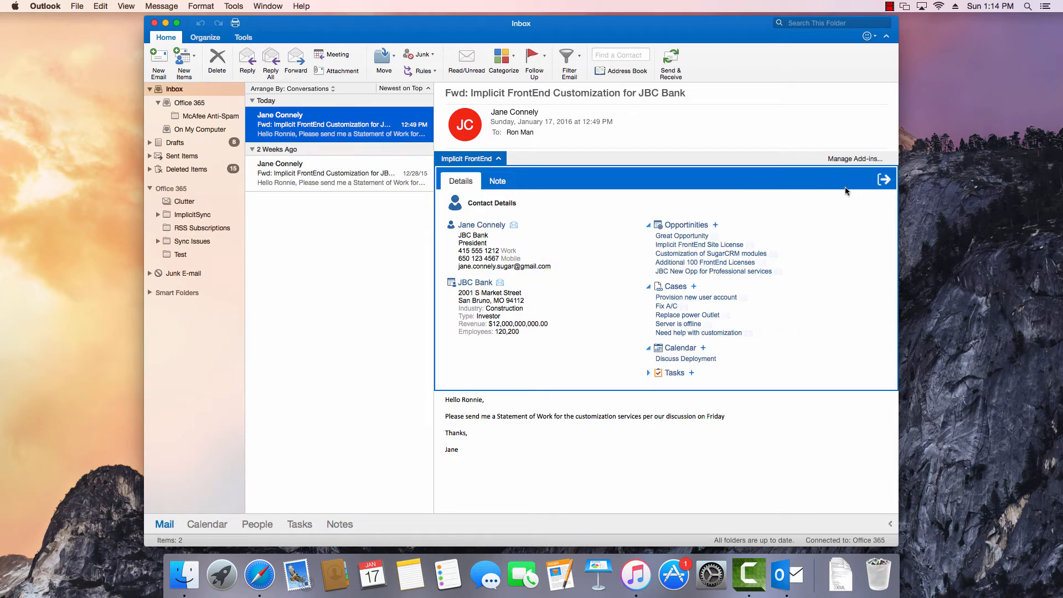
mouse_move(705, 209)
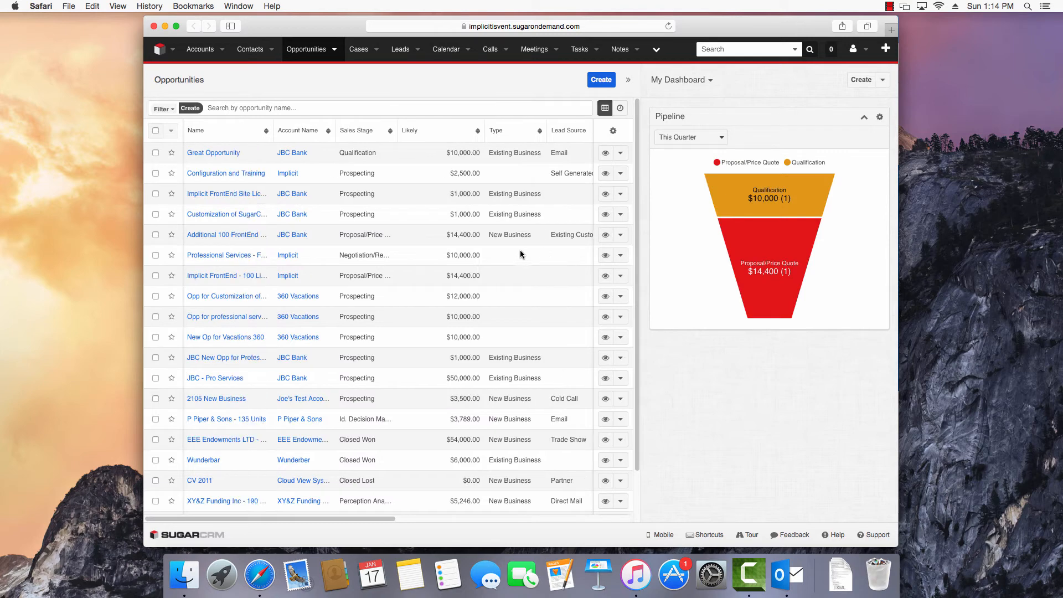
mouse_move(444, 408)
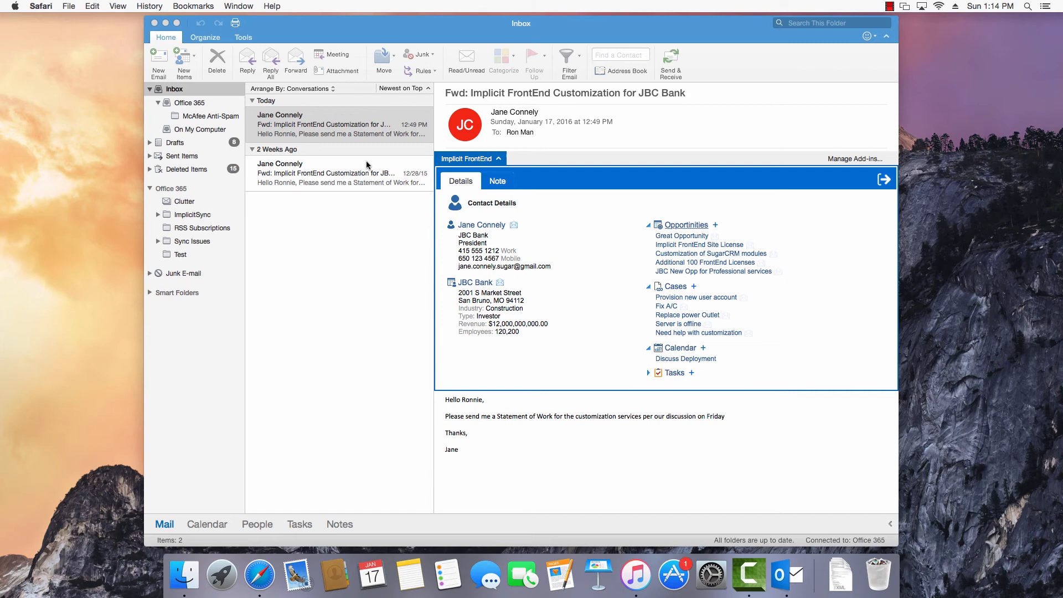
mouse_move(374, 178)
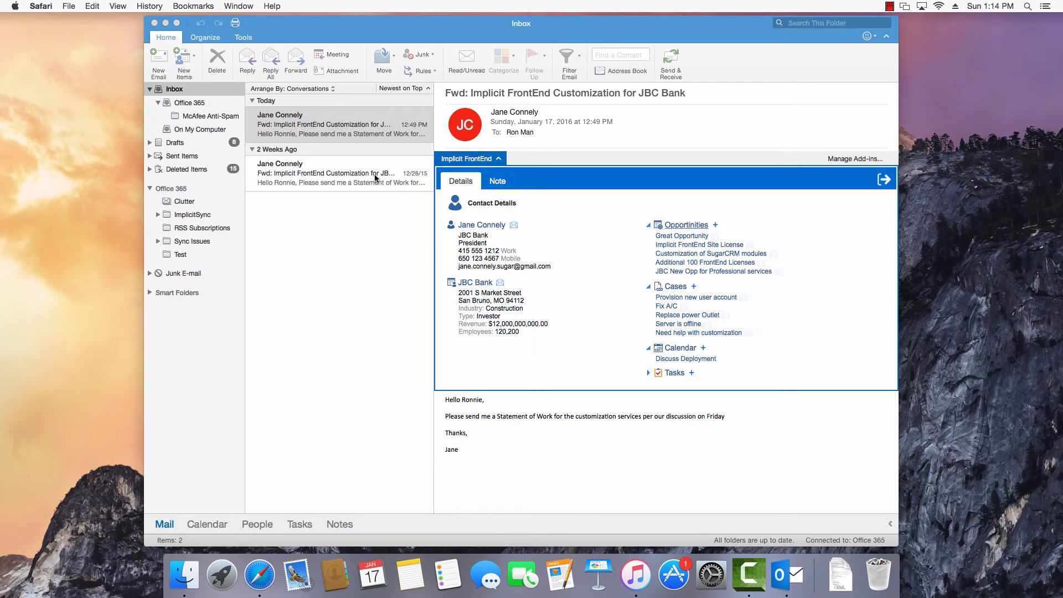
mouse_move(360, 131)
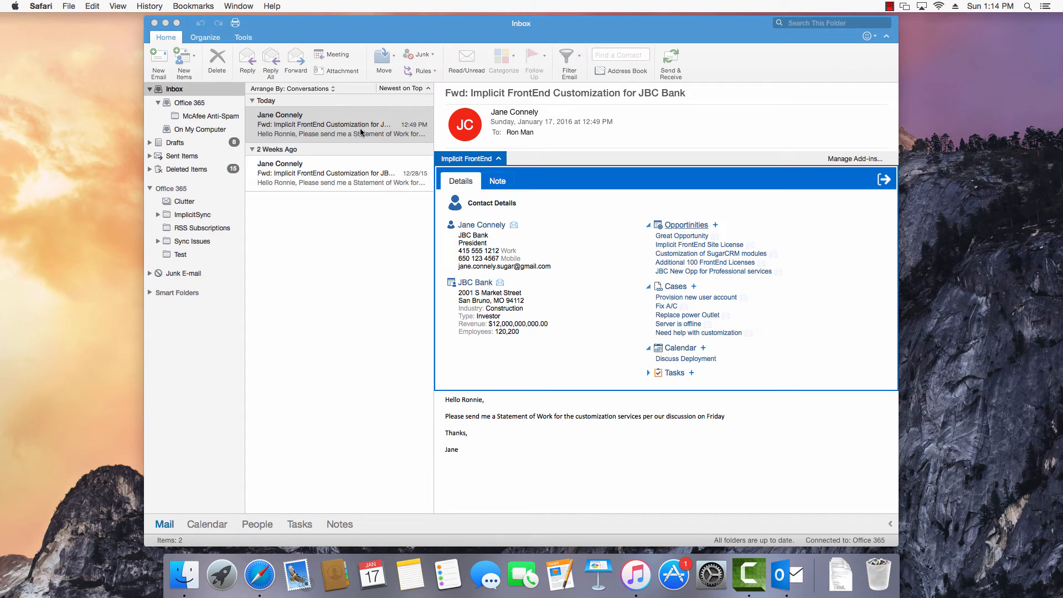
mouse_move(415, 205)
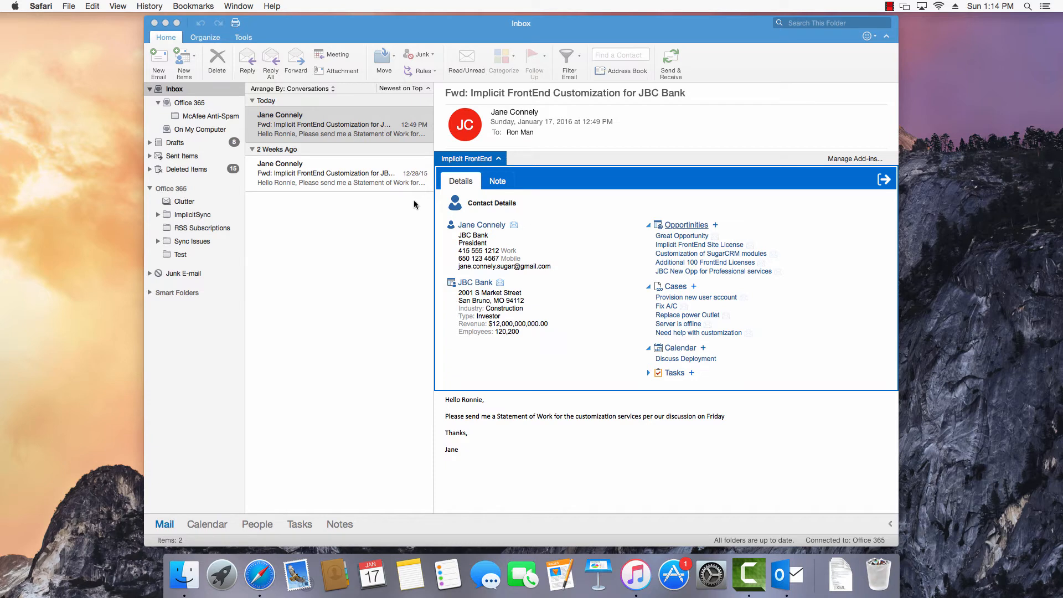
mouse_move(438, 230)
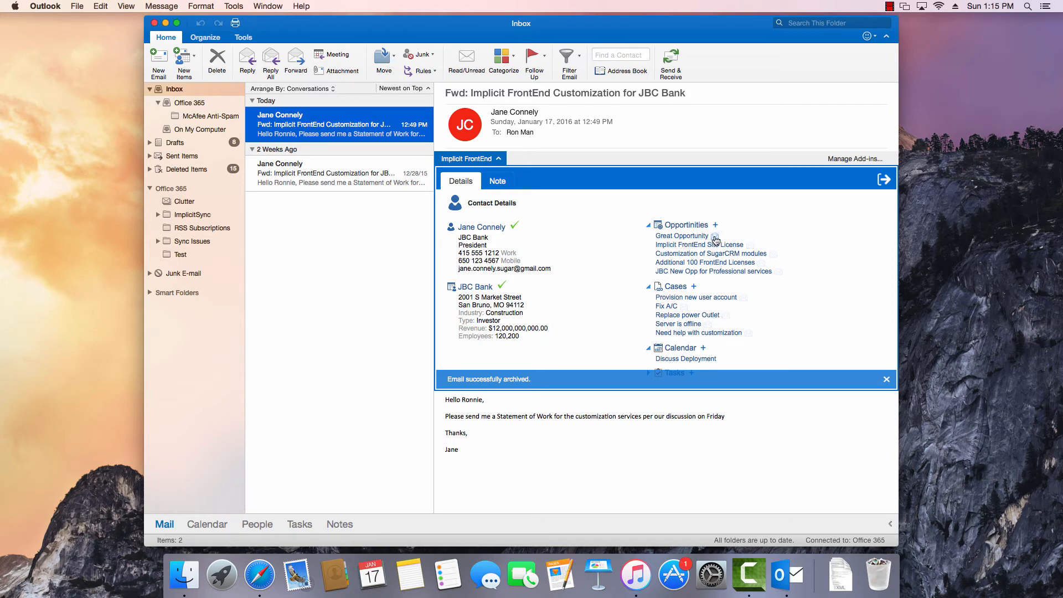
mouse_move(716, 240)
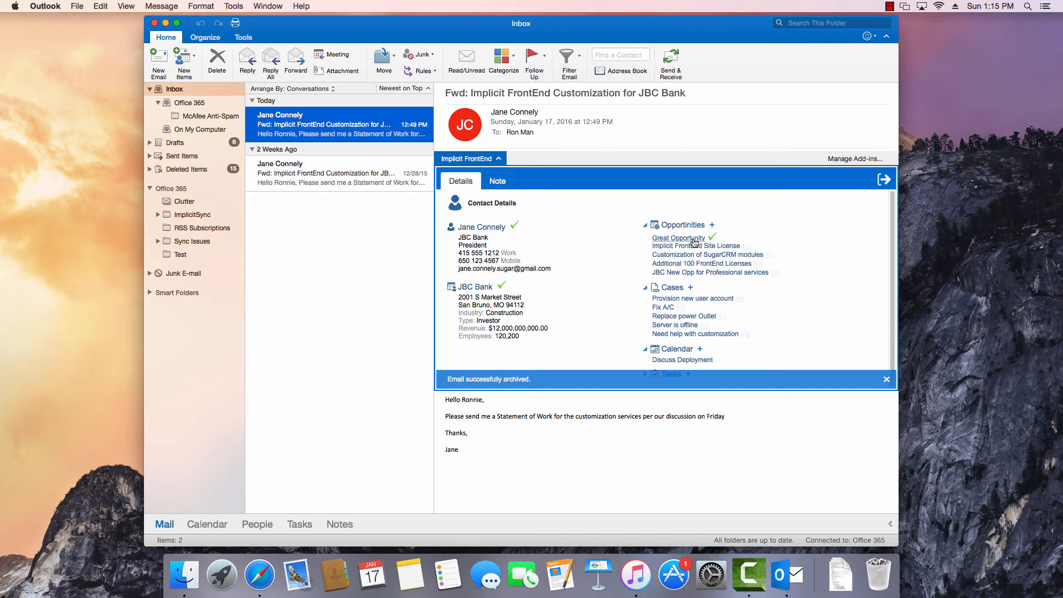
mouse_move(691, 242)
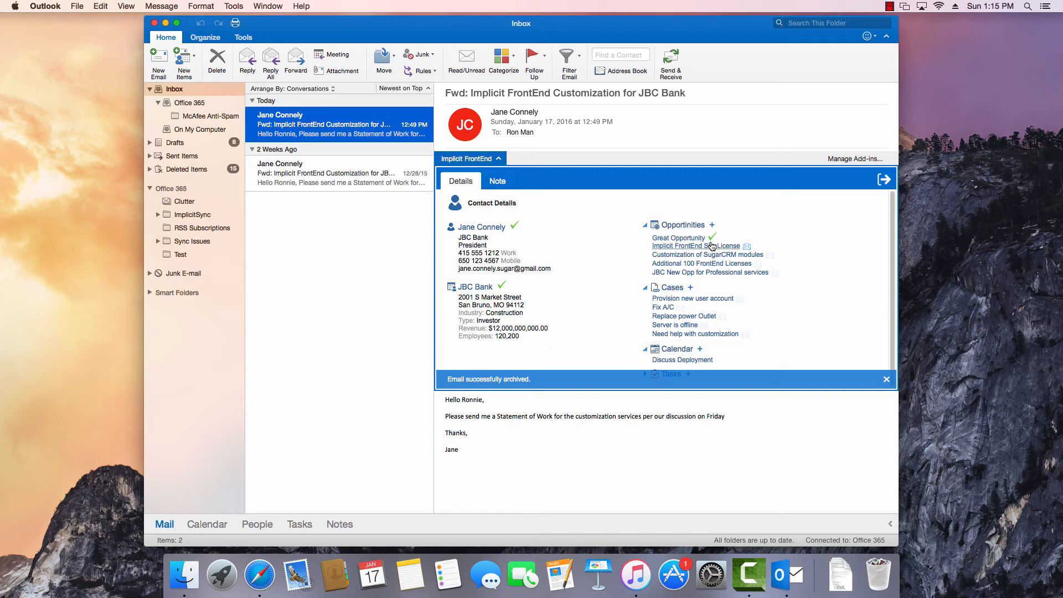
mouse_move(696, 245)
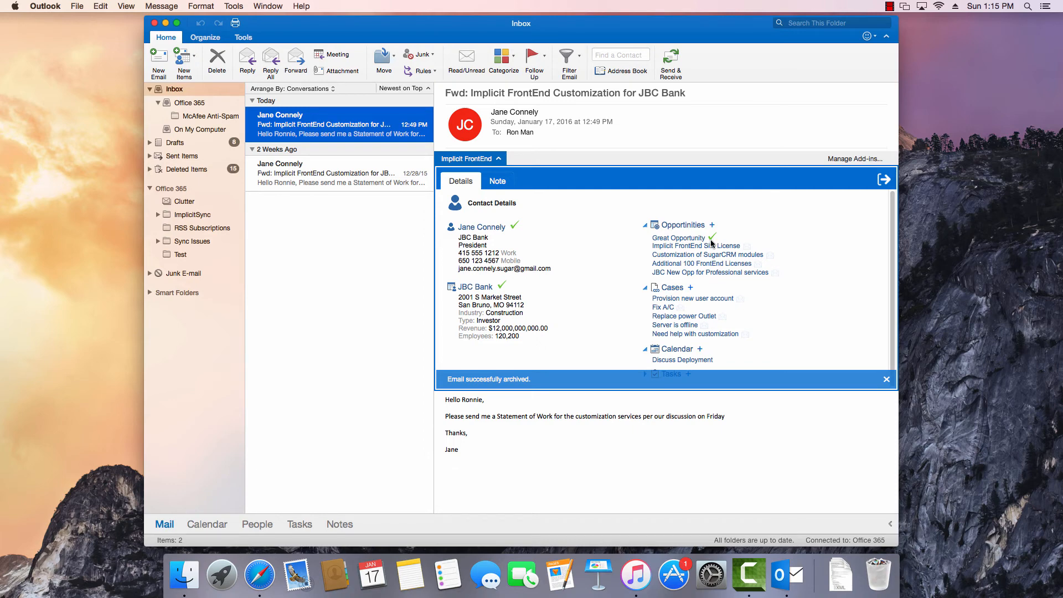
mouse_move(648, 217)
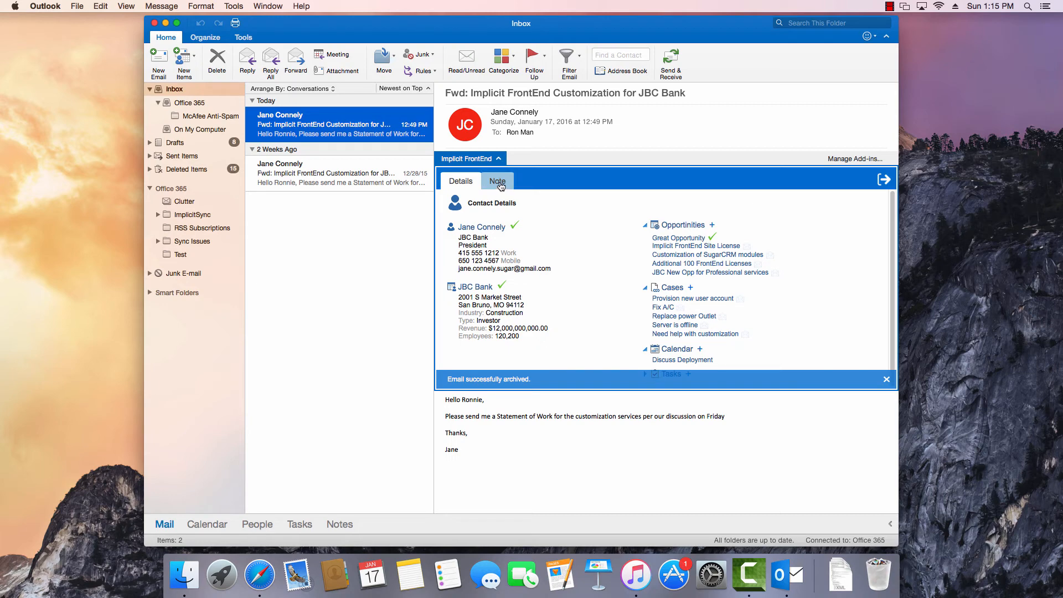
Start a note for this email reading 'Talk to John and send Jane a quote'
left_click(497, 181)
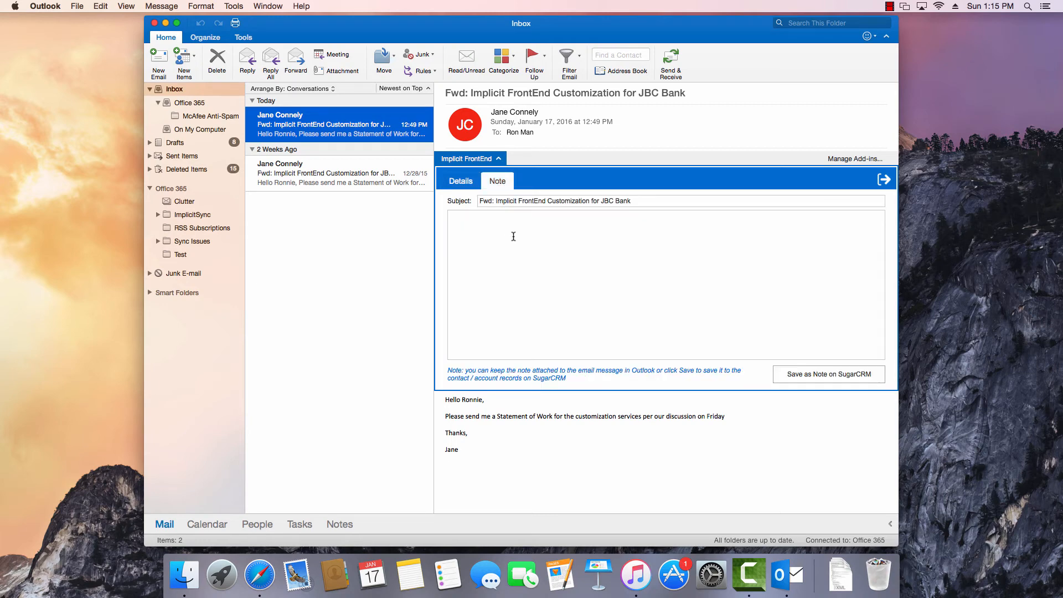
left_click(664, 285)
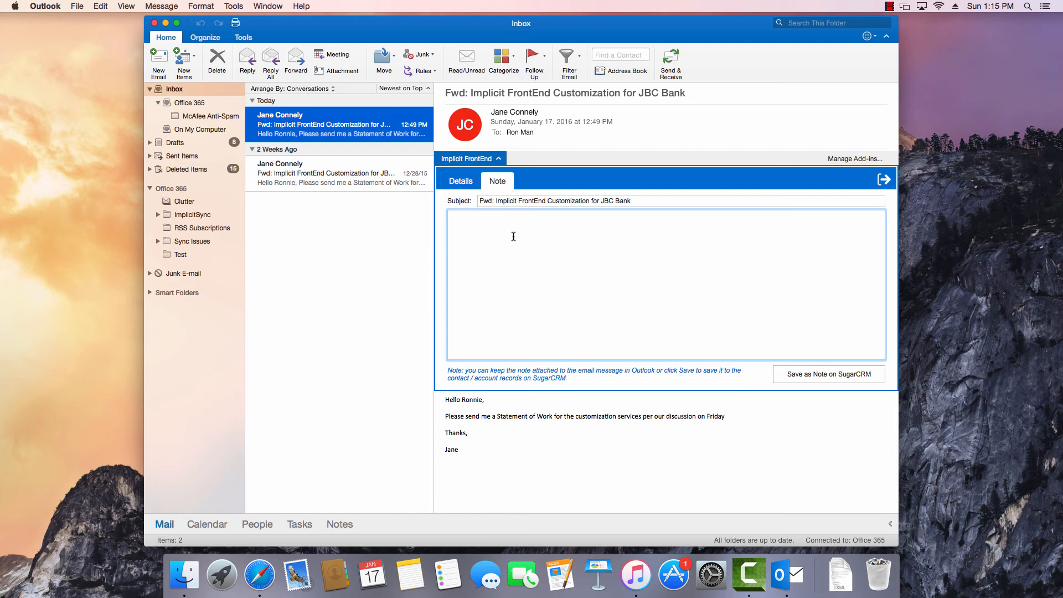
type("T")
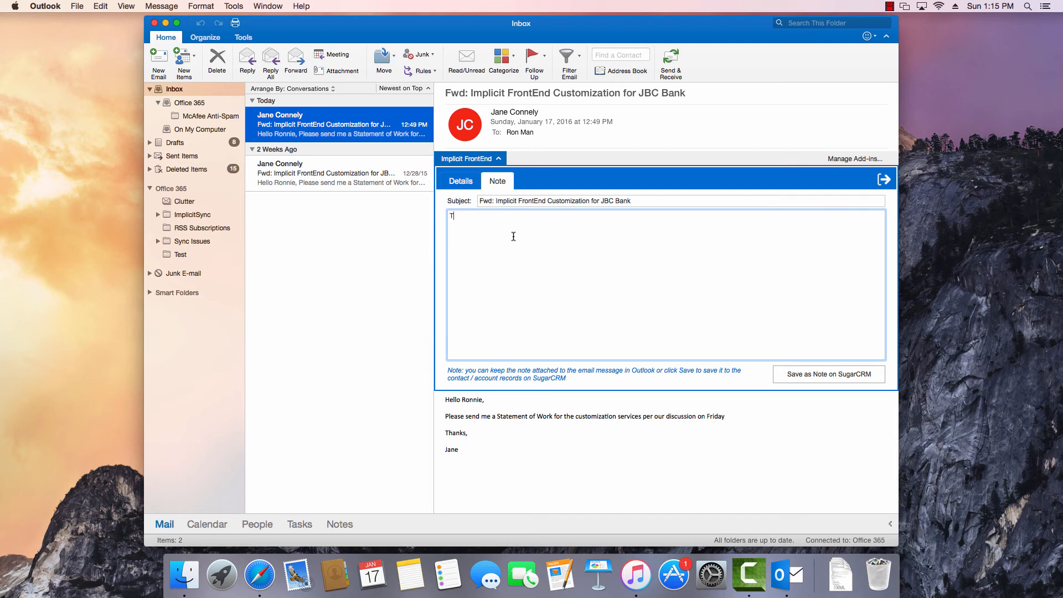
type("alk to John and send Jane a")
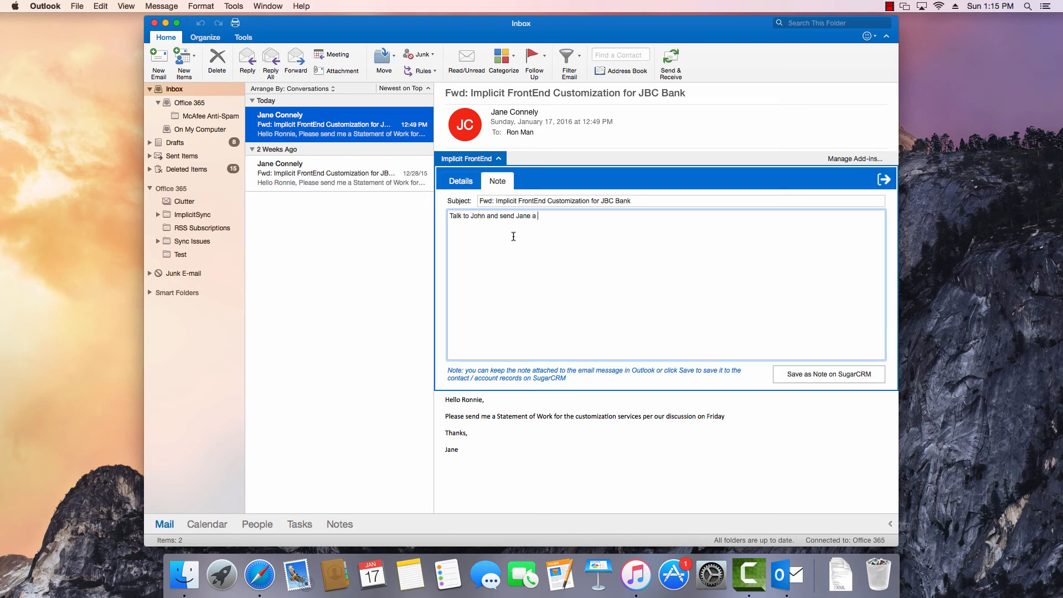
type("quote")
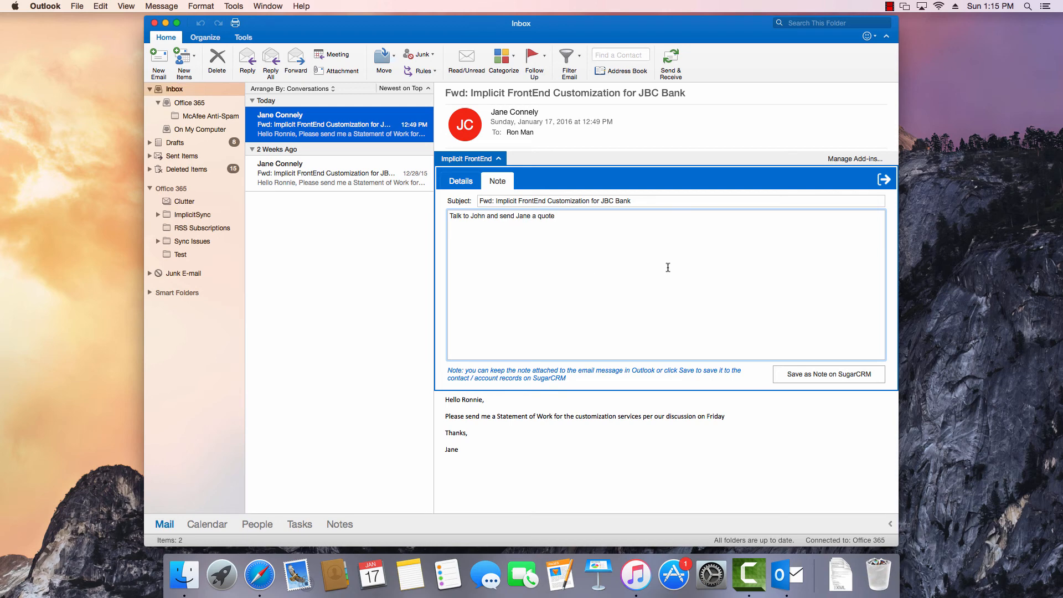
mouse_move(519, 263)
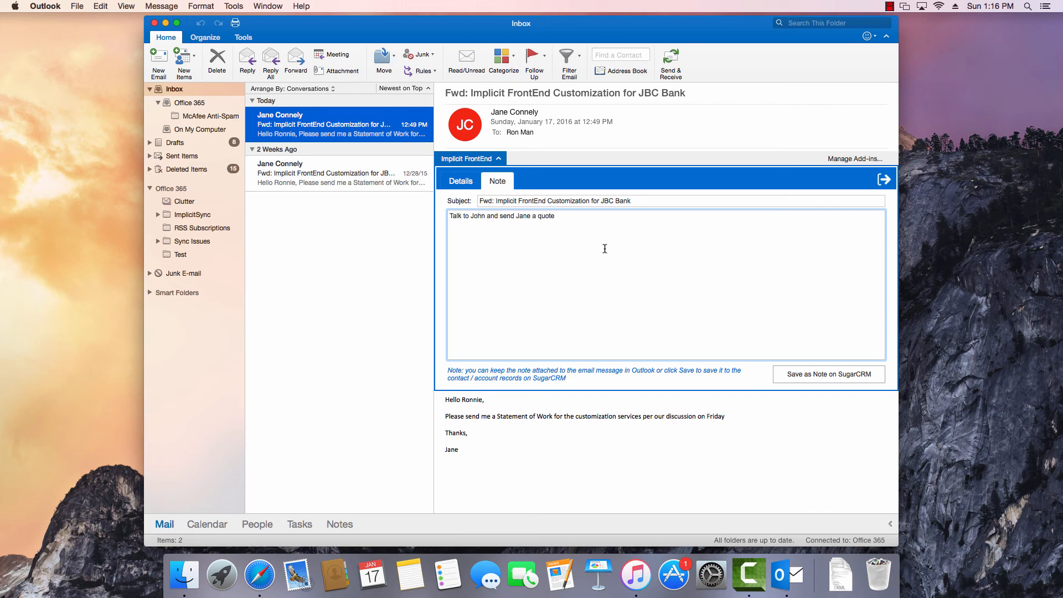
mouse_move(662, 283)
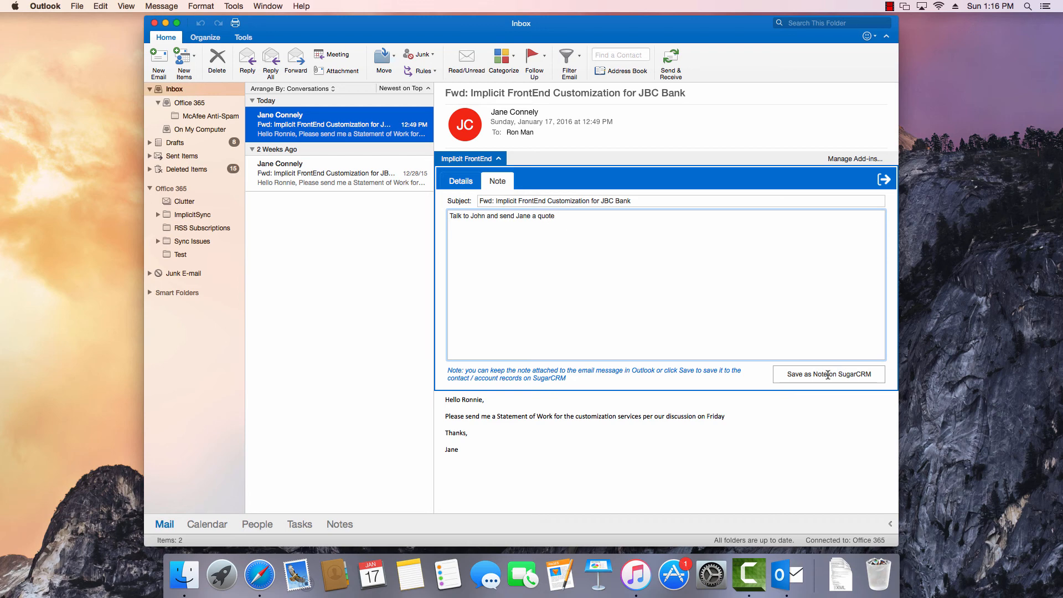
Save the quote follow-up note to SugarCRM and go back to Details
left_click(828, 374)
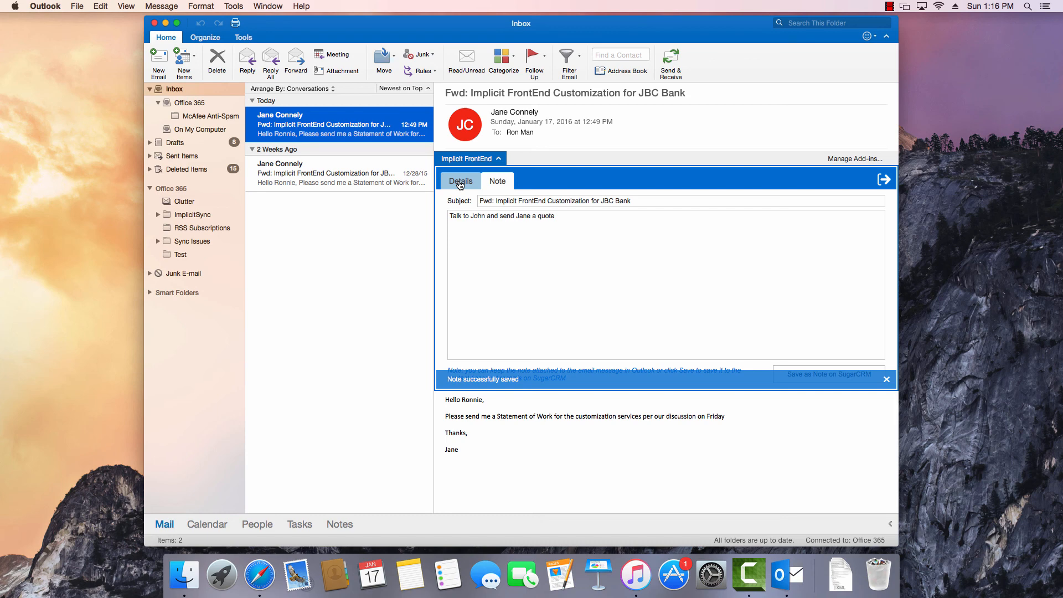
left_click(460, 181)
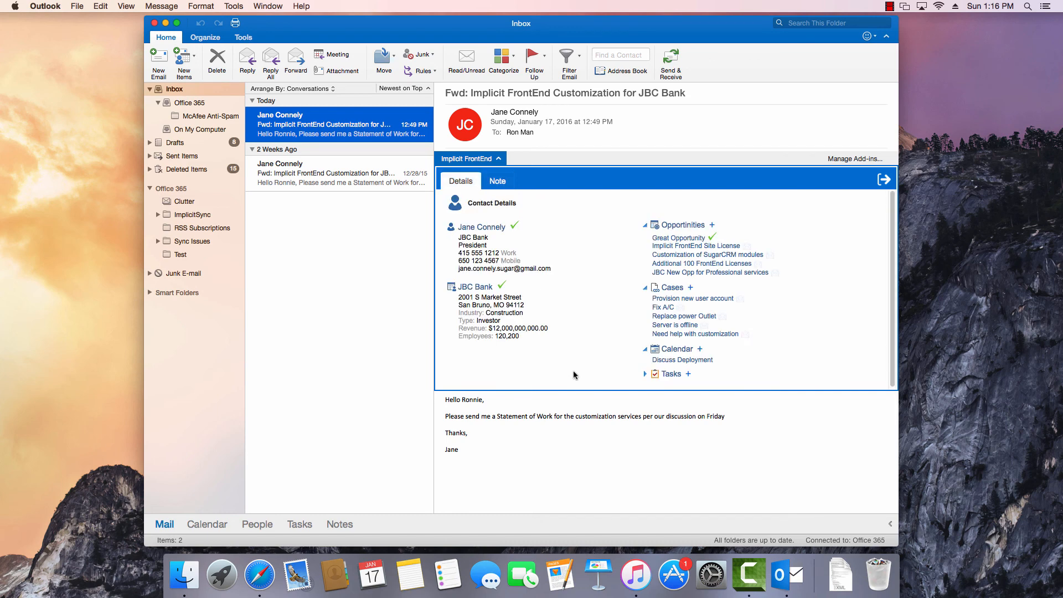